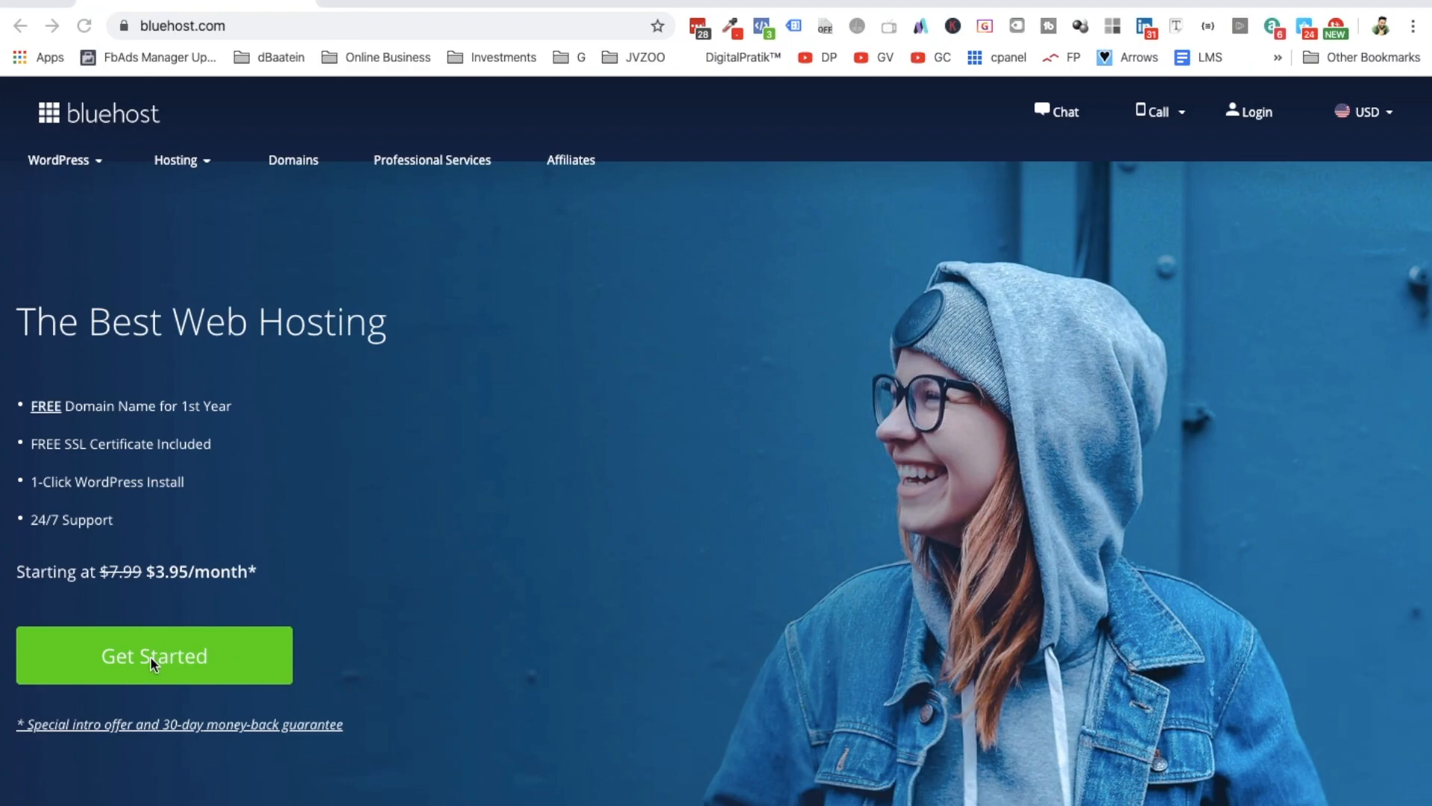
Begin the web hosting signup via Get Started on the home page.
{"action": "left_click", "coordinate": [168, 657]}
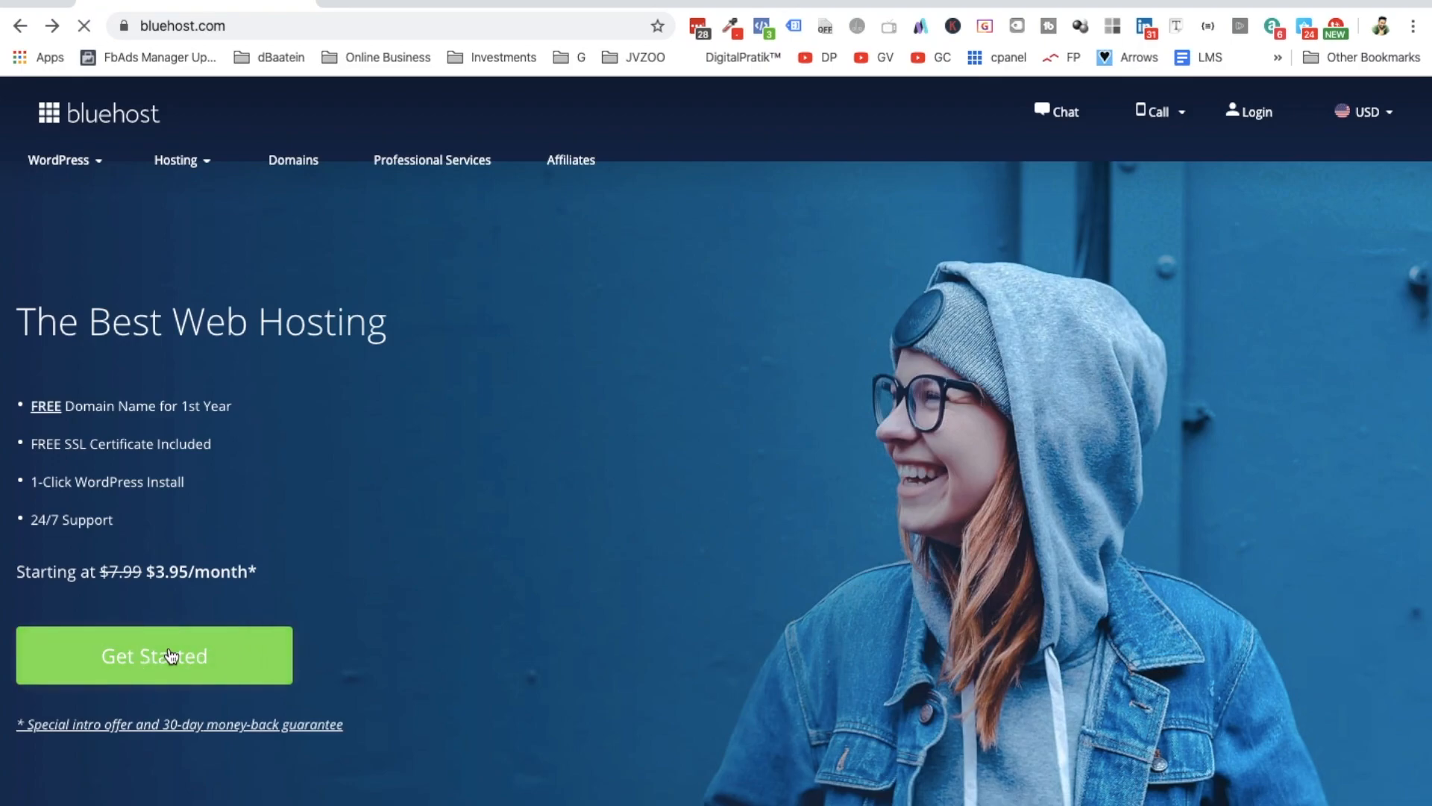
{"action": "left_click", "coordinate": [170, 657]}
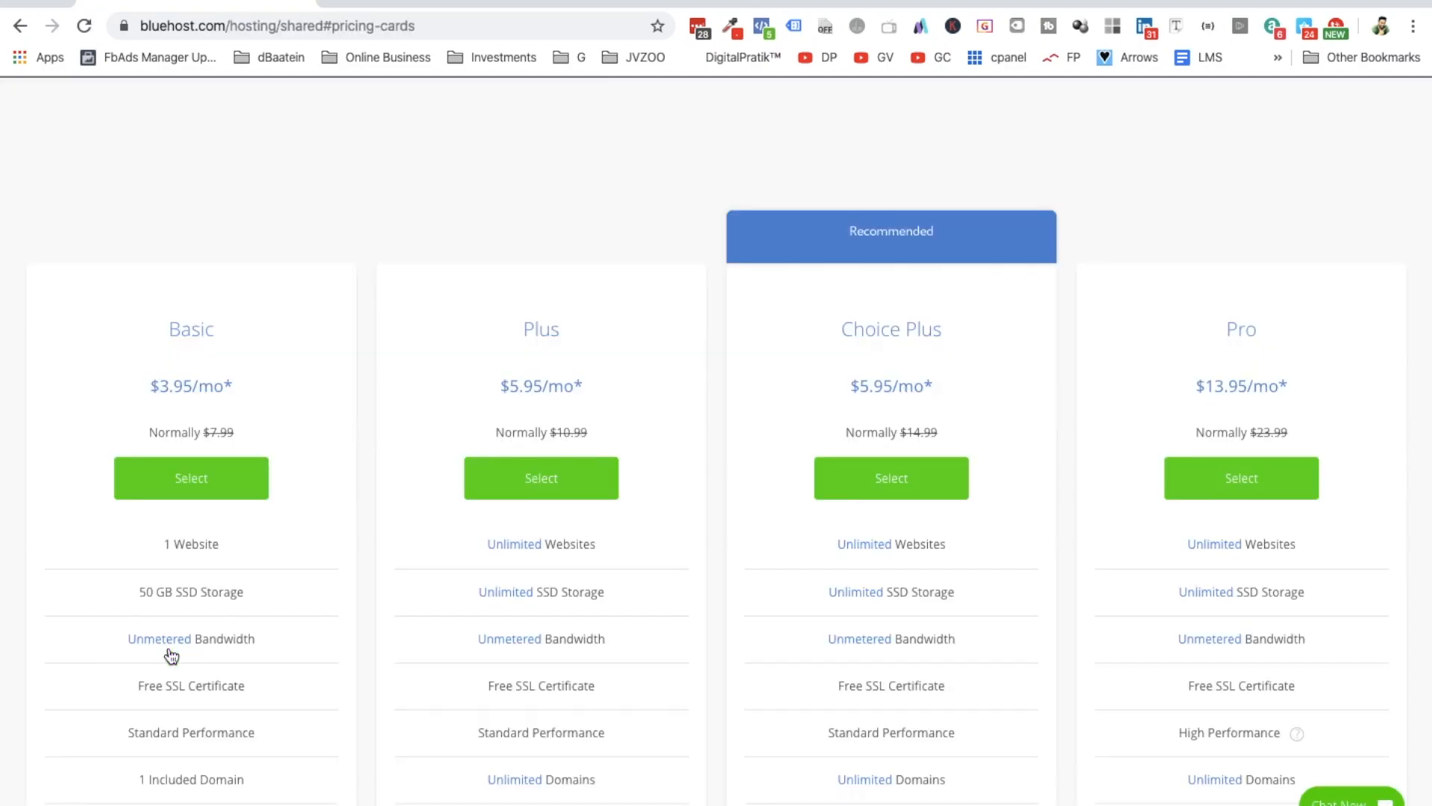
{"action": "mouse_move", "coordinate": [852, 280]}
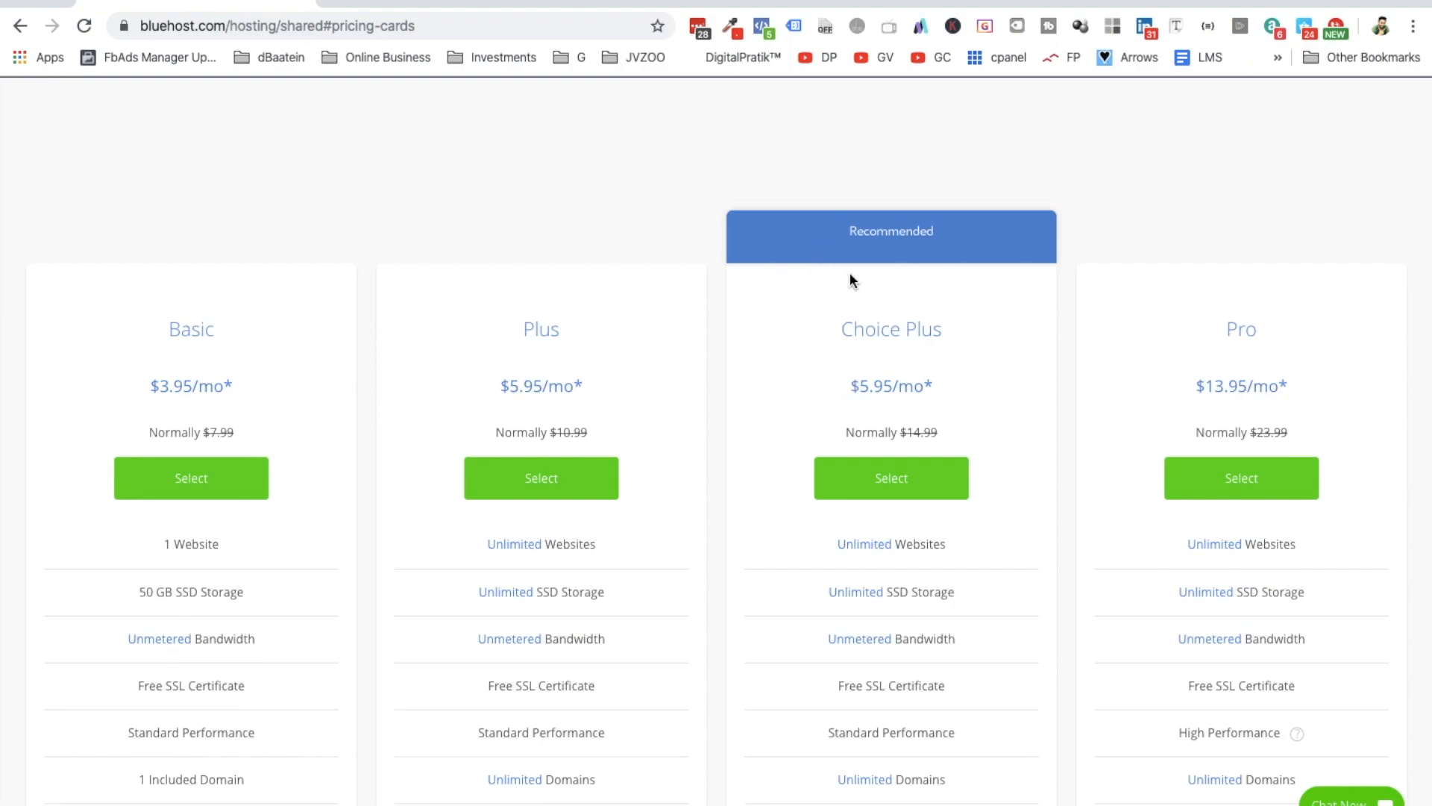
{"action": "mouse_move", "coordinate": [199, 528]}
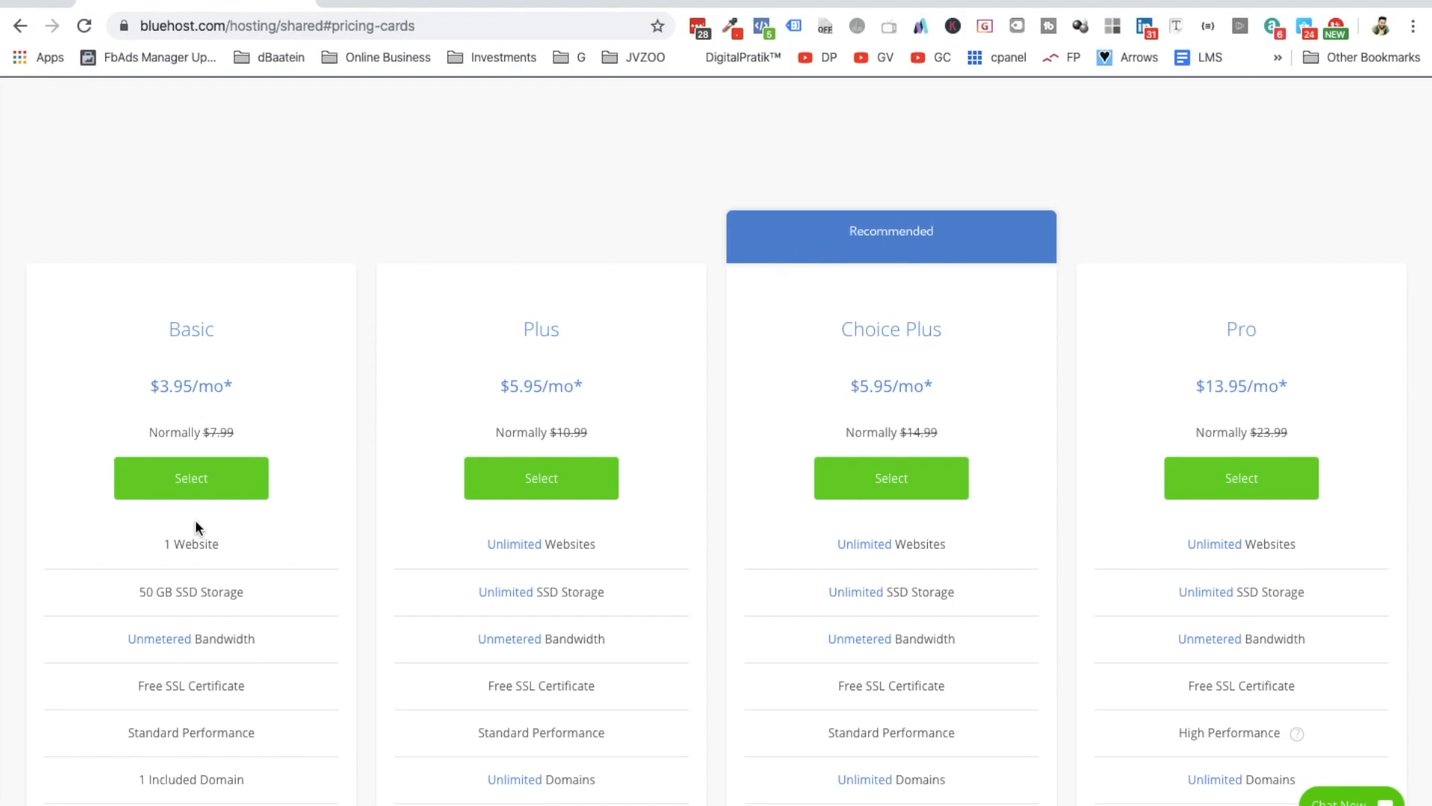
{"action": "mouse_move", "coordinate": [448, 565]}
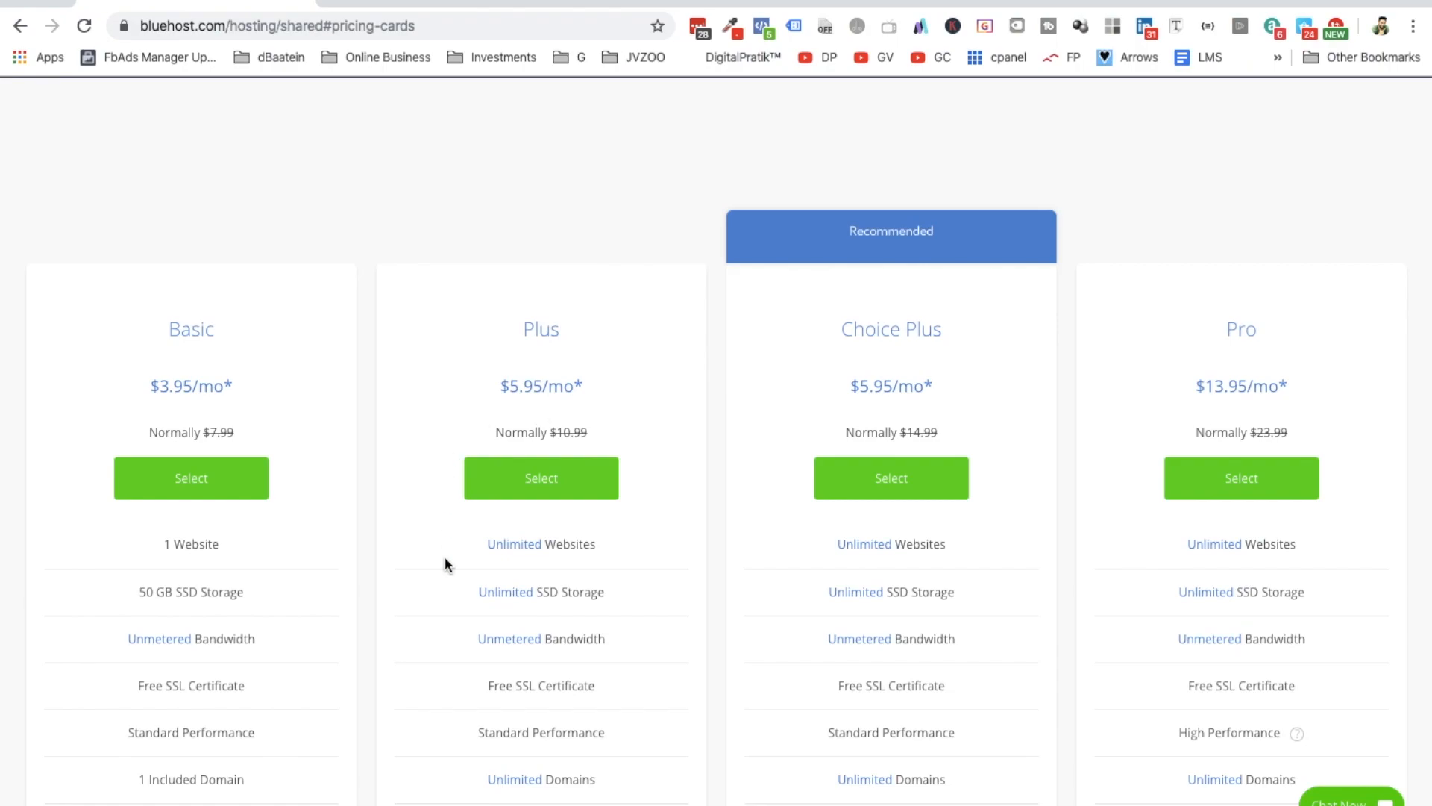
{"action": "mouse_move", "coordinate": [231, 526]}
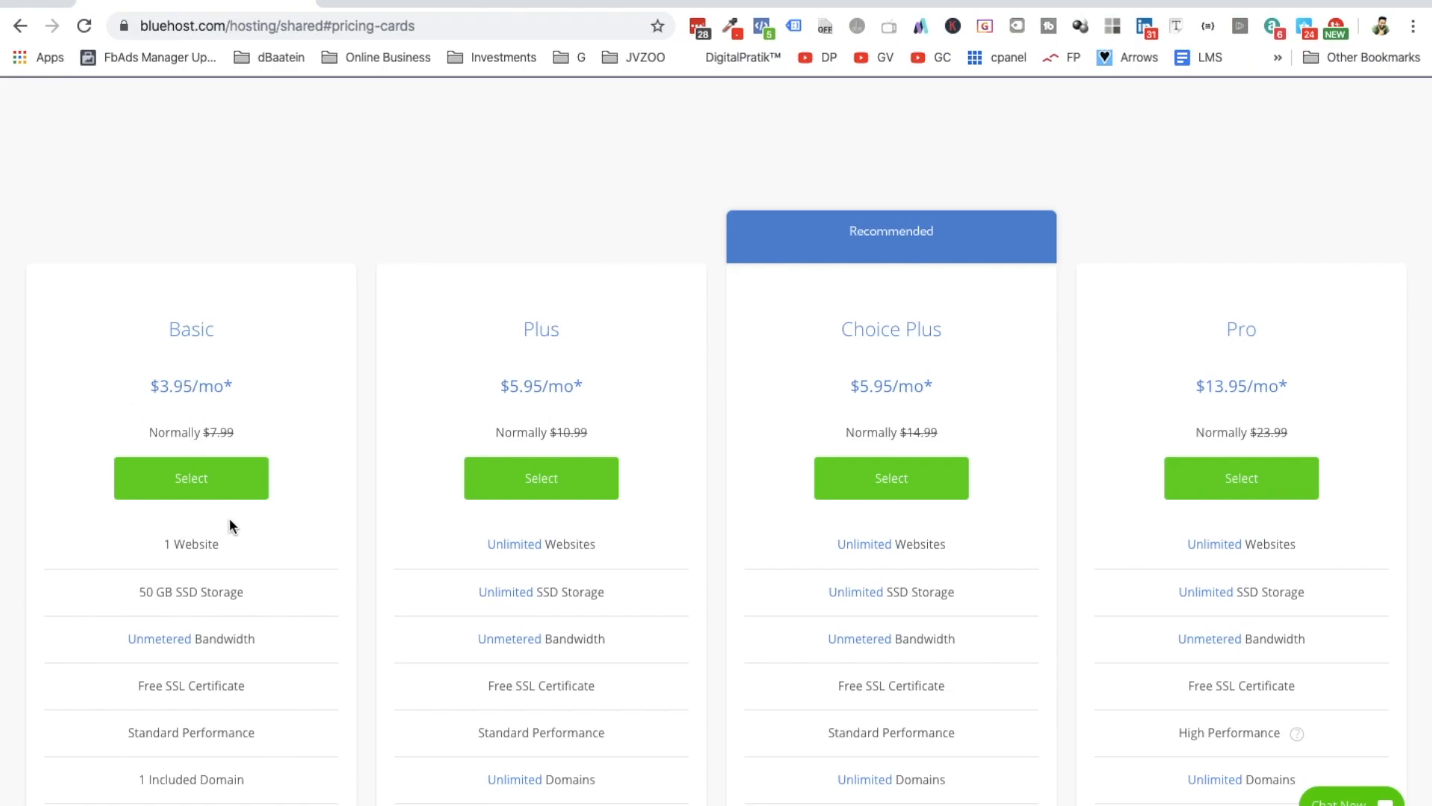
{"action": "double_click", "coordinate": [191, 543]}
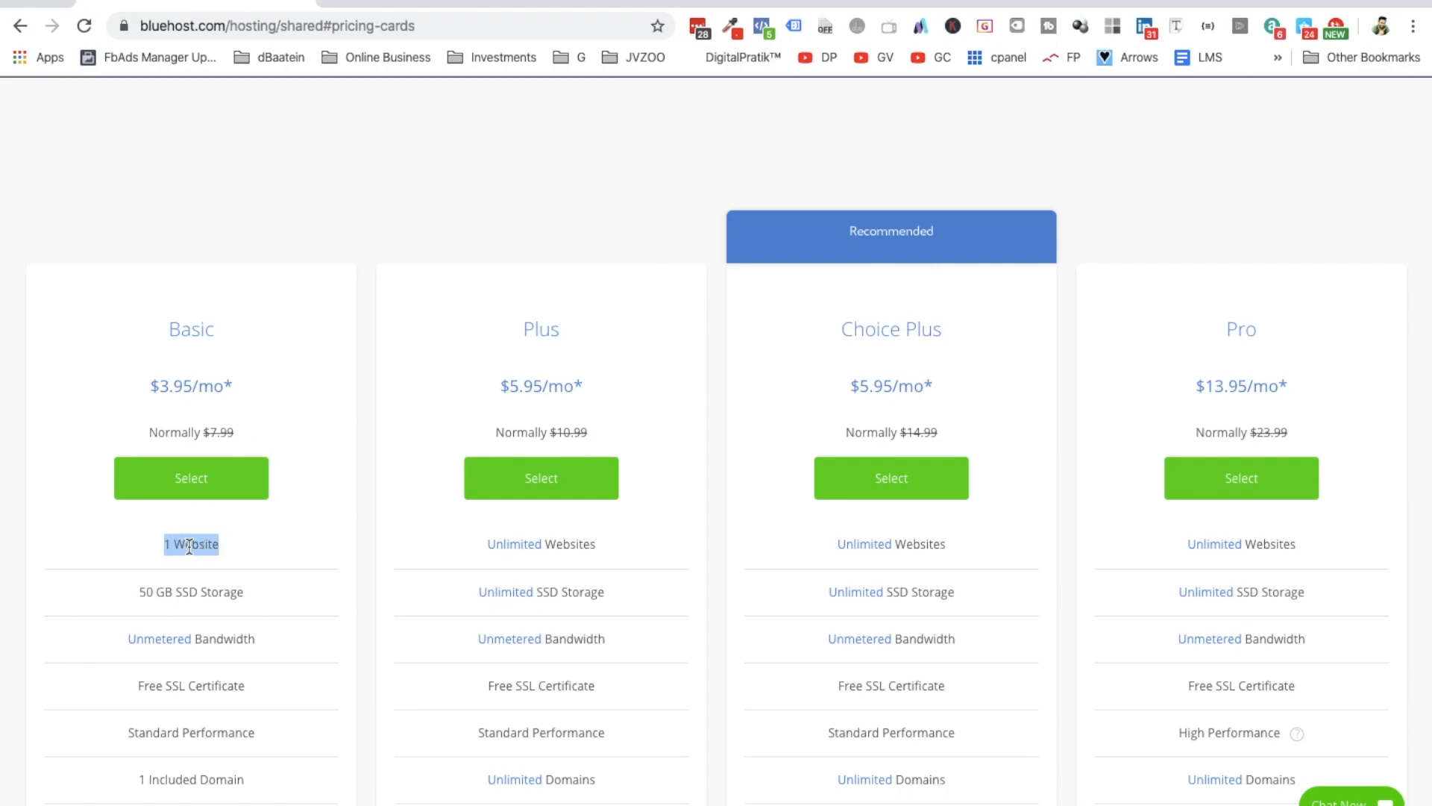
{"action": "mouse_move", "coordinate": [540, 549]}
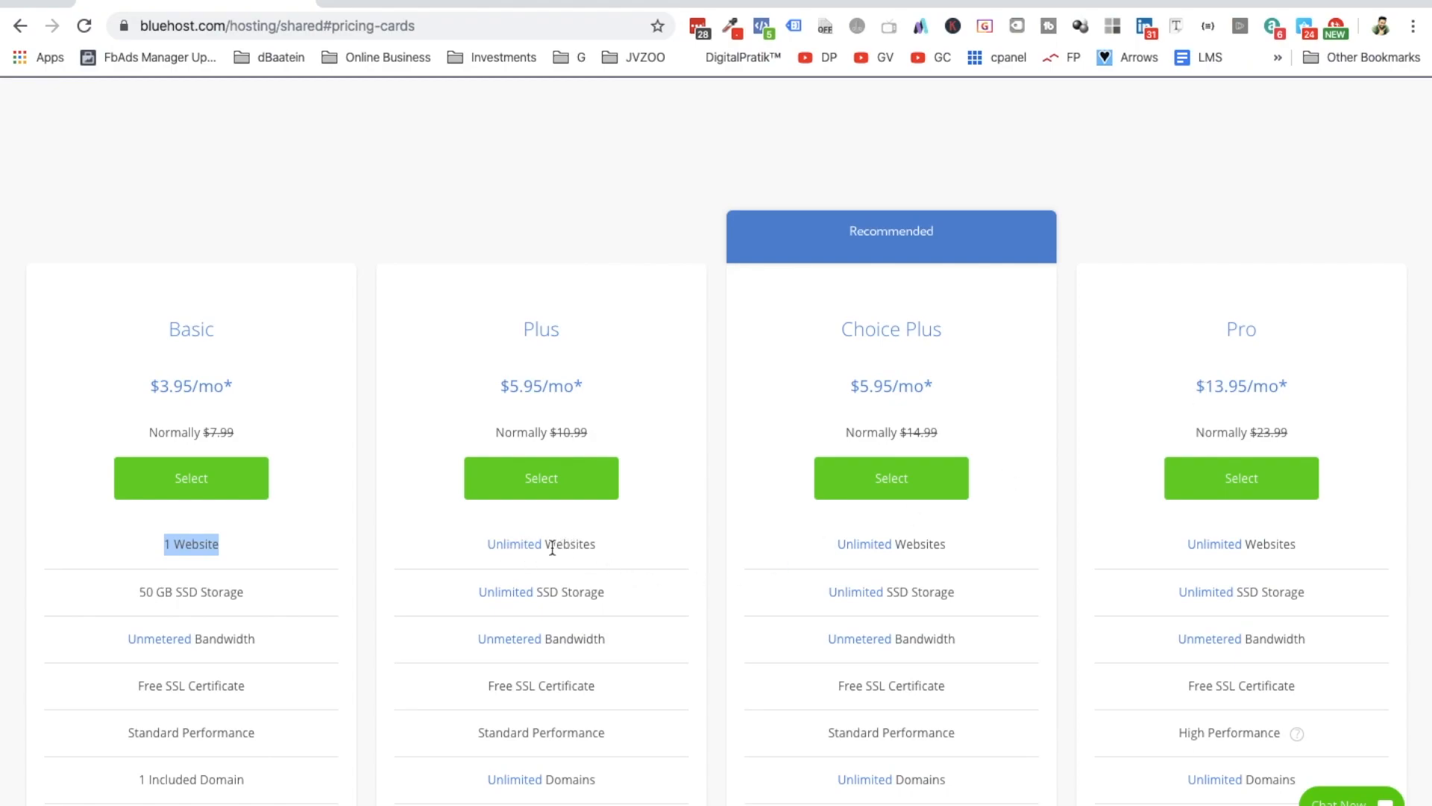
{"action": "mouse_move", "coordinate": [576, 549]}
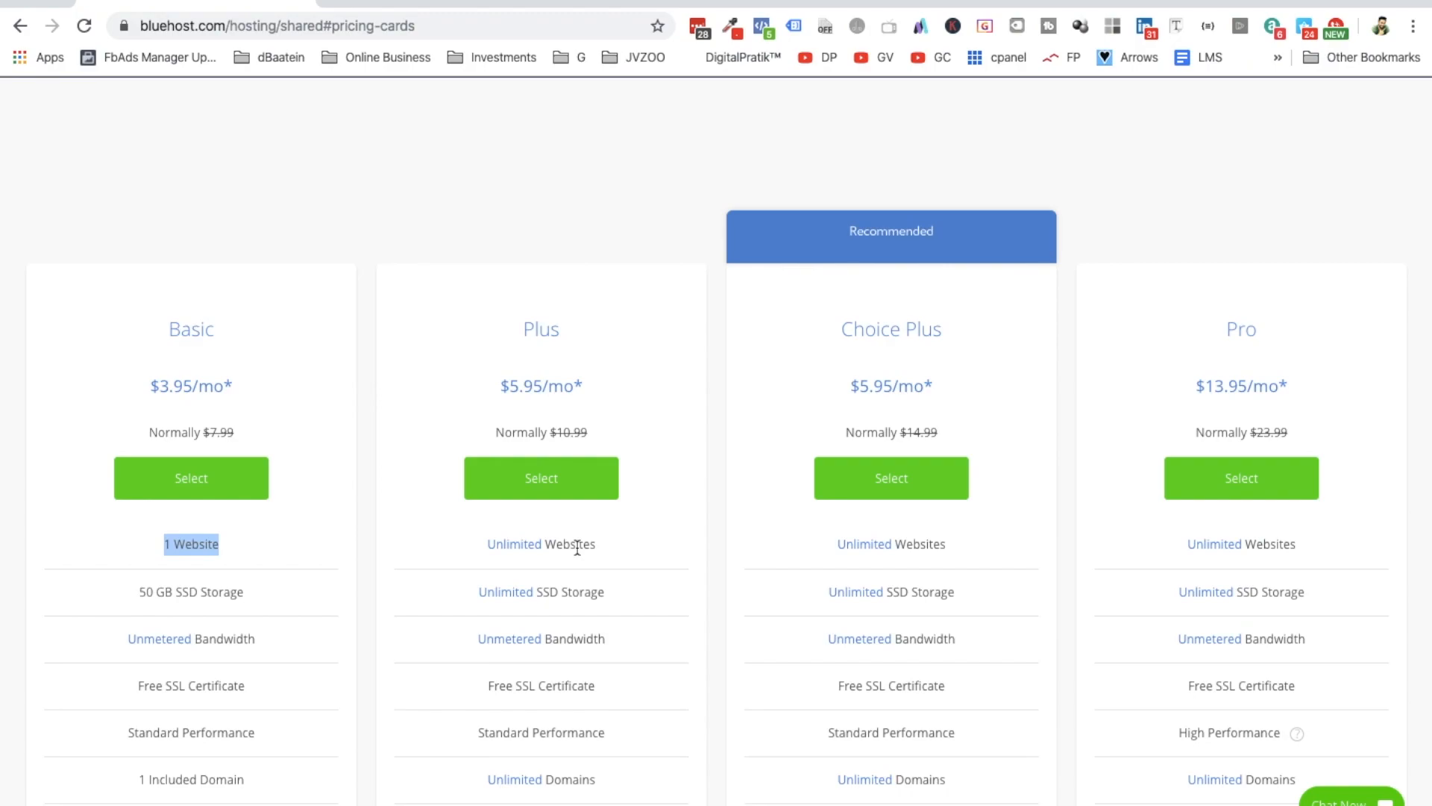
{"action": "scroll", "scroll_direction": "down", "scroll_amount": 3}
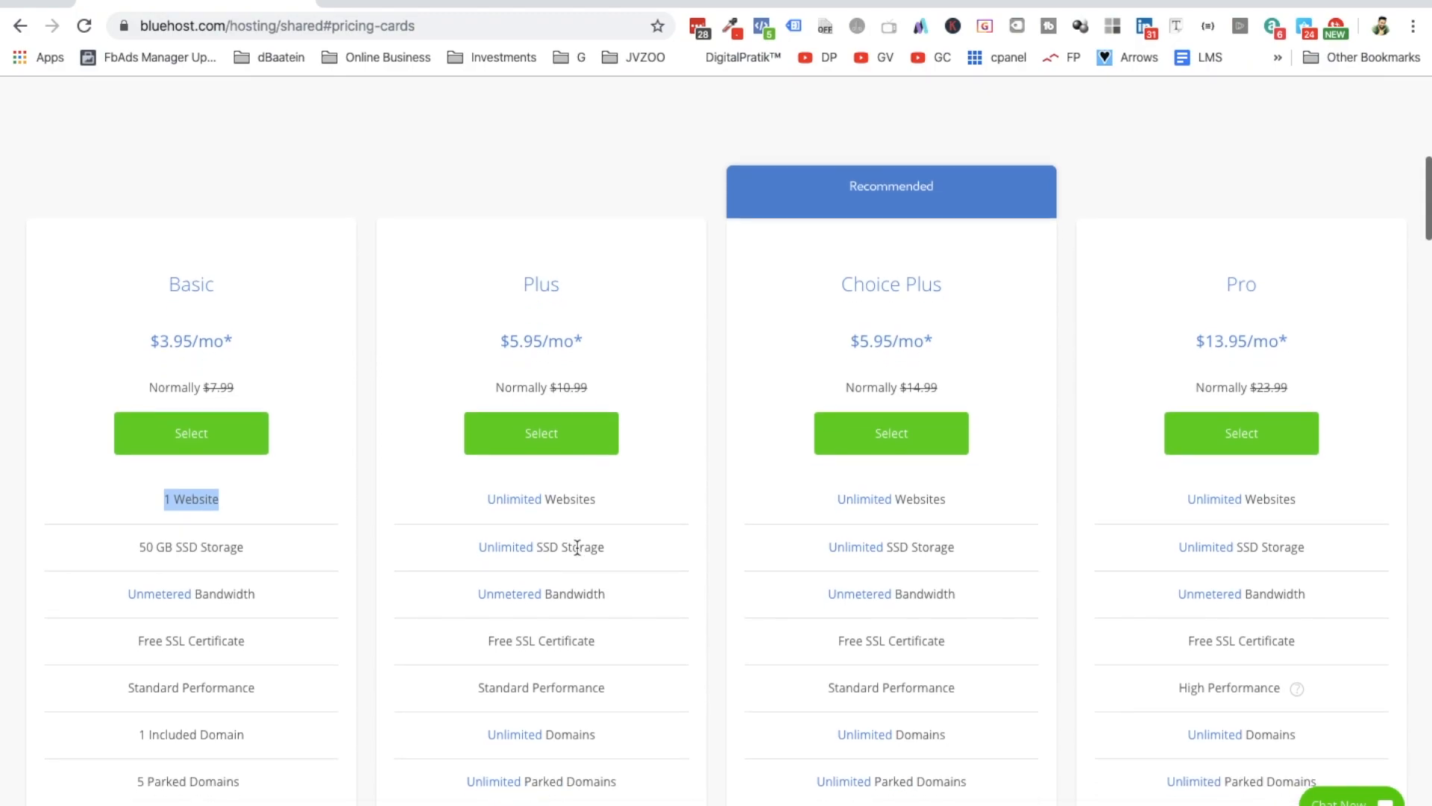
{"action": "mouse_move", "coordinate": [555, 376]}
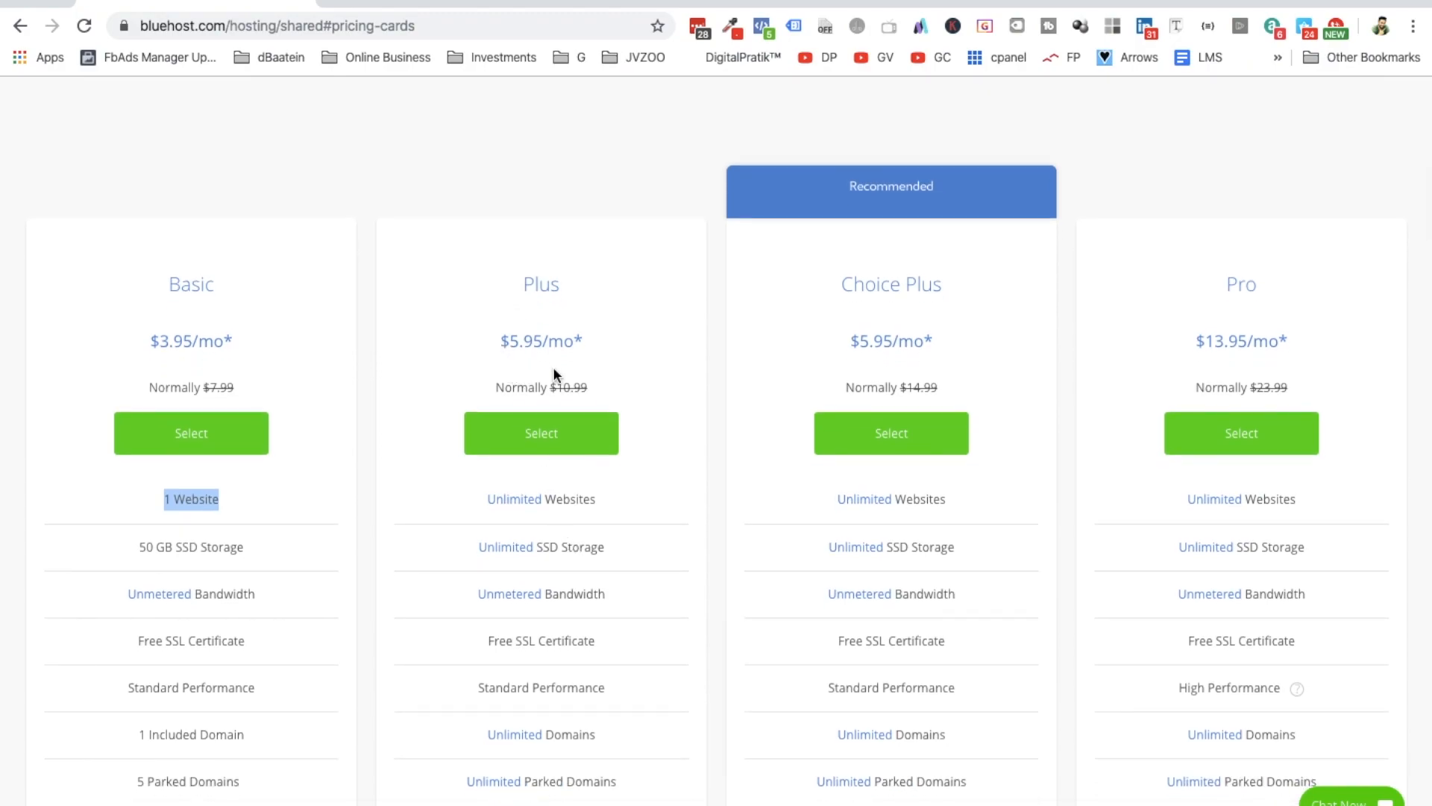
{"action": "mouse_move", "coordinate": [1199, 314]}
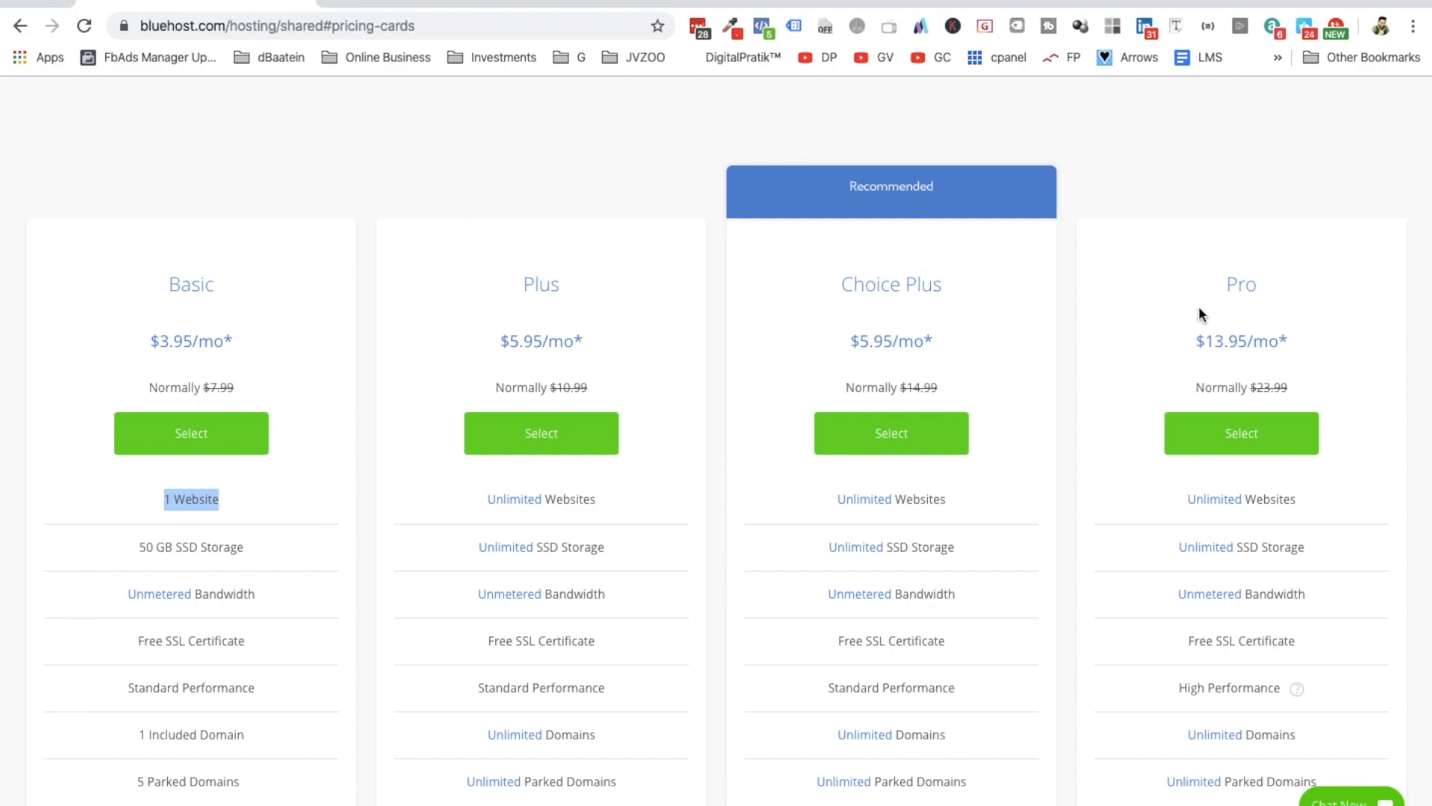
{"action": "mouse_move", "coordinate": [1016, 306]}
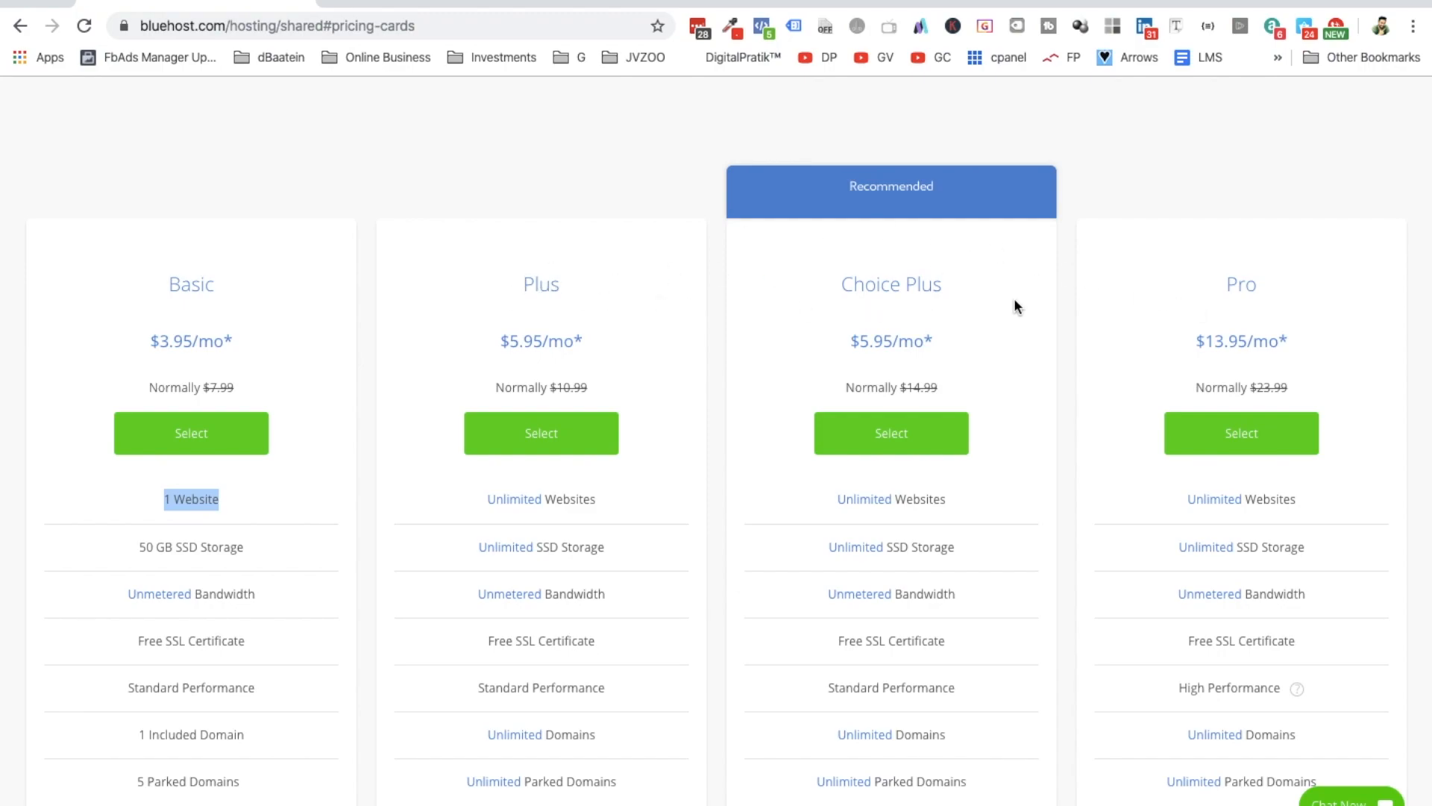
{"action": "scroll", "scroll_direction": "down", "scroll_amount": 3}
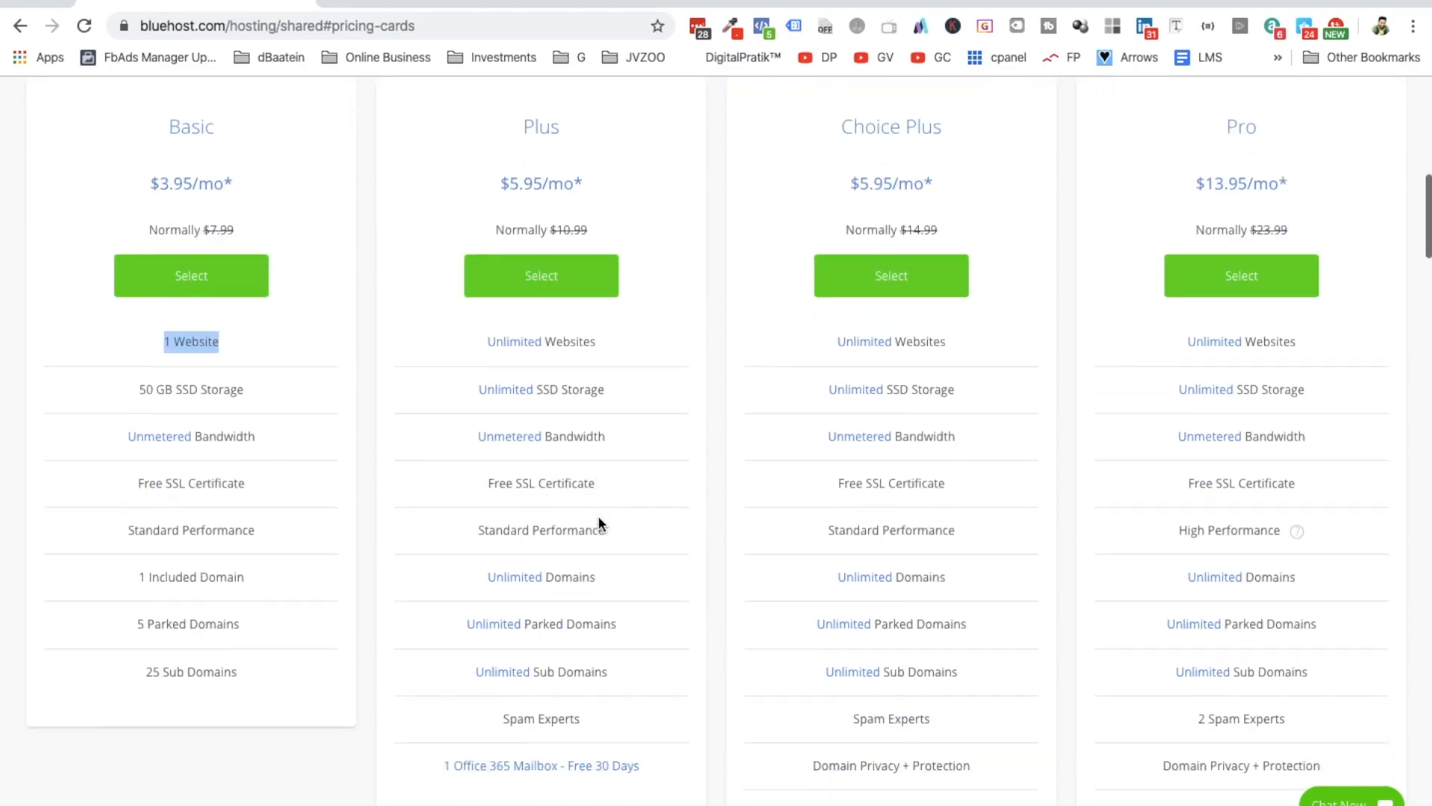
{"action": "scroll", "scroll_direction": "down", "scroll_amount": 3}
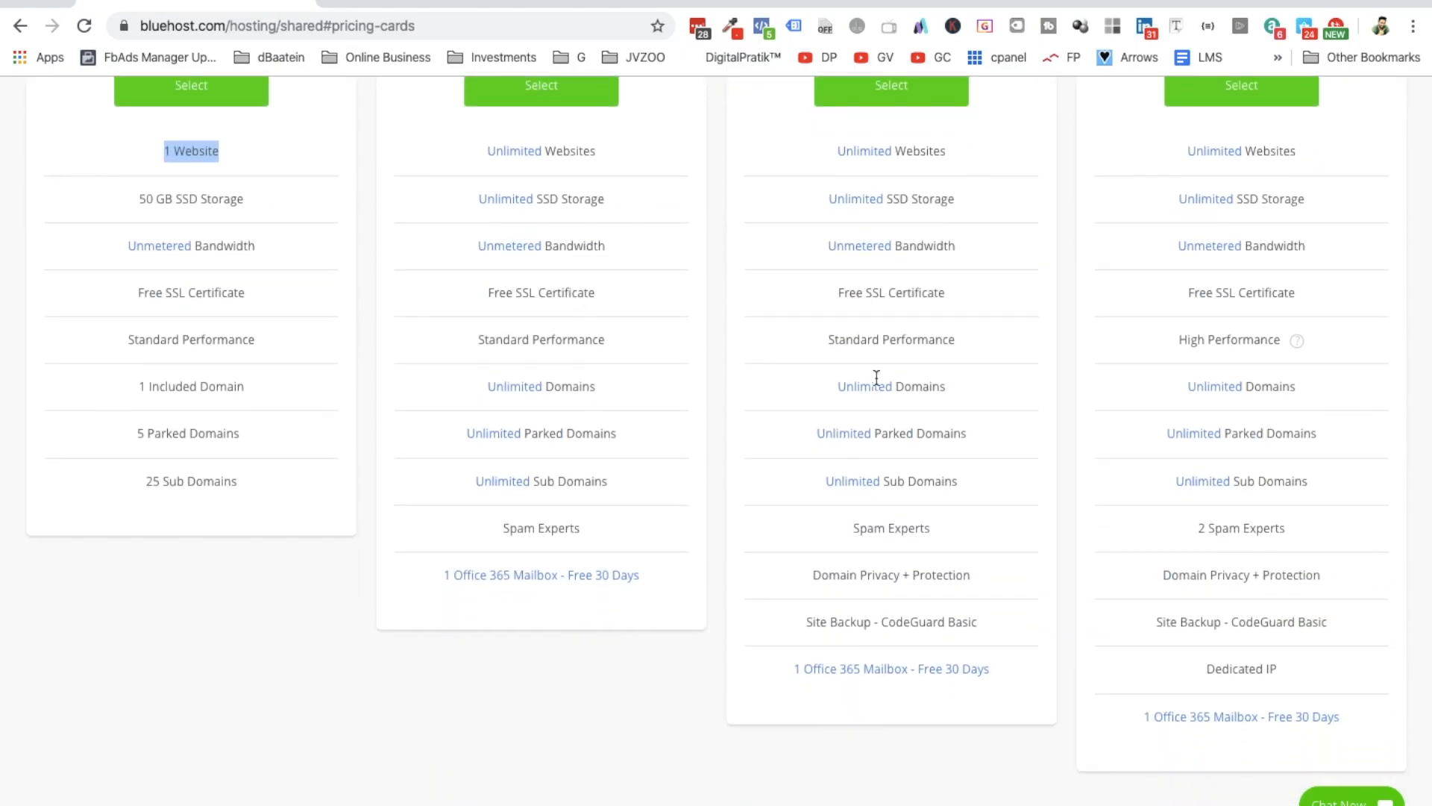
{"action": "mouse_move", "coordinate": [916, 266]}
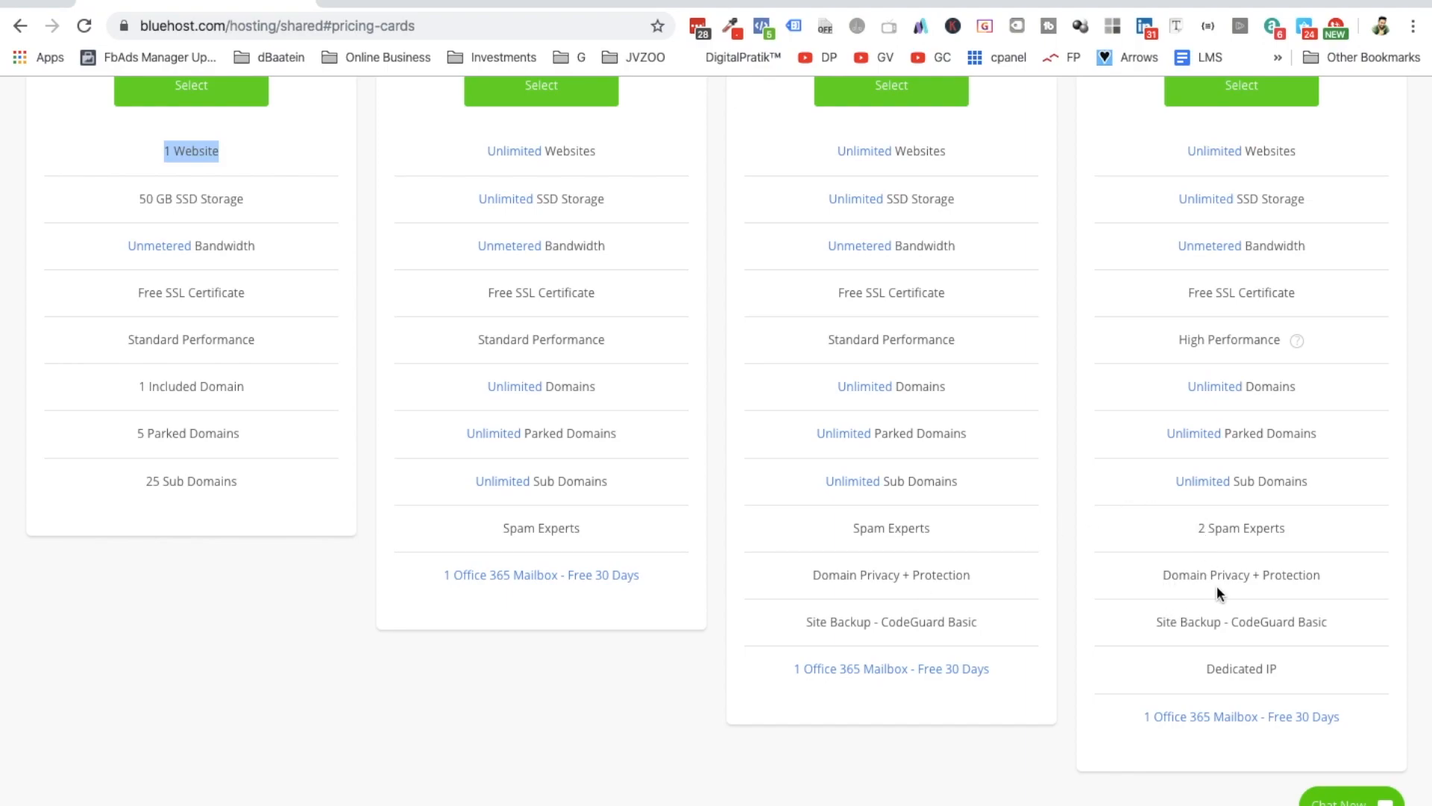
{"action": "scroll", "scroll_direction": "up", "scroll_amount": 3}
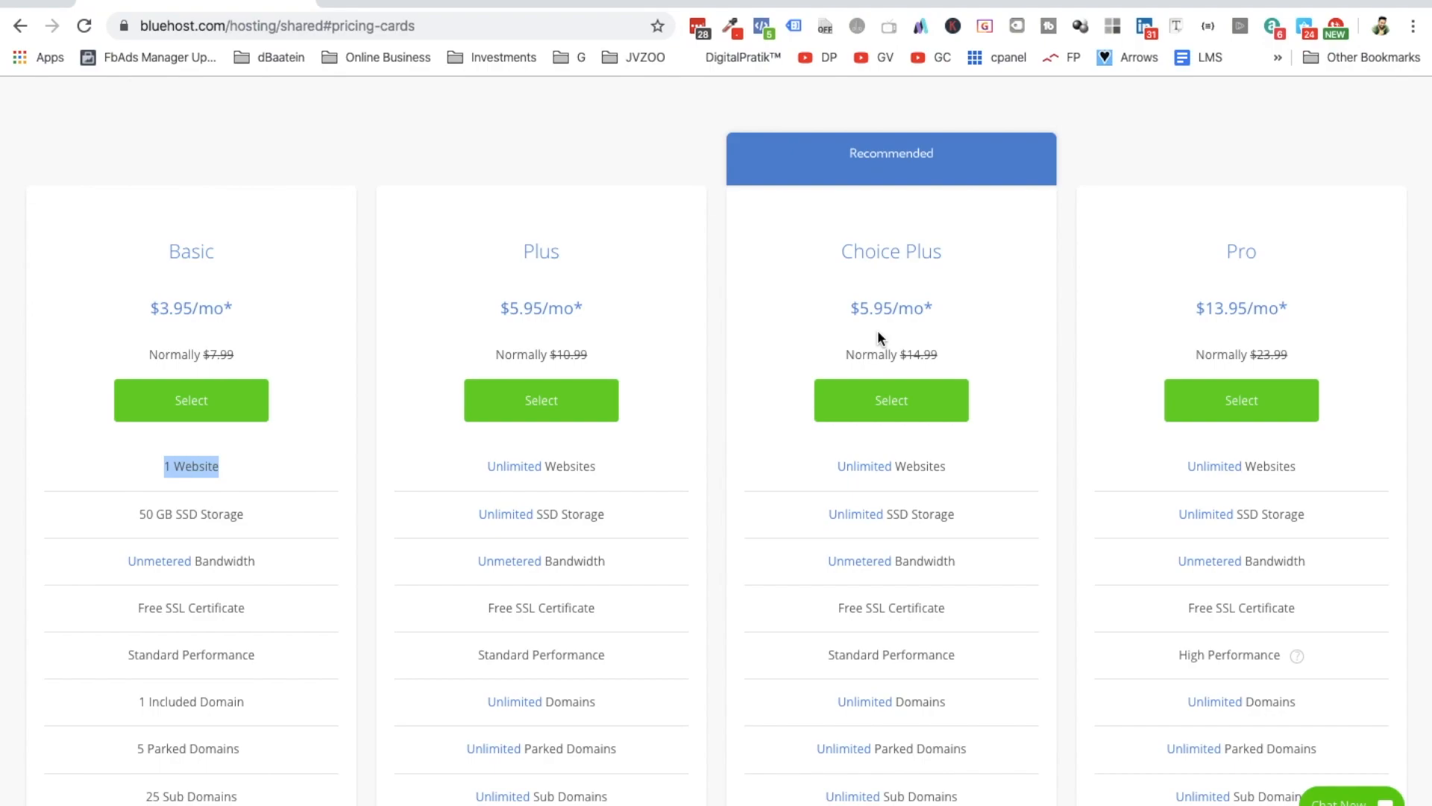
{"action": "mouse_move", "coordinate": [866, 325]}
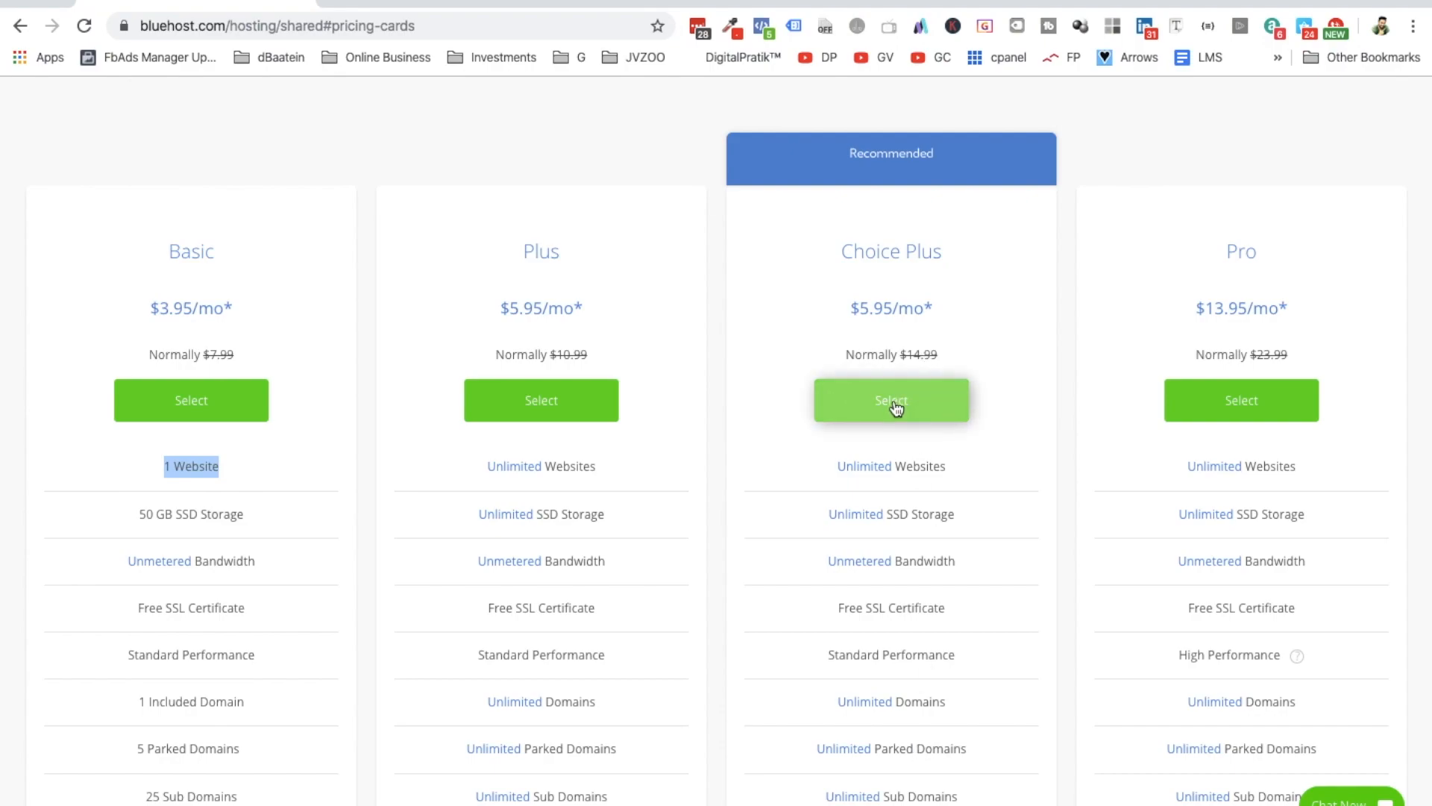
Select the Choice Plus hosting plan to move on to domain setup.
{"action": "left_click", "coordinate": [891, 403]}
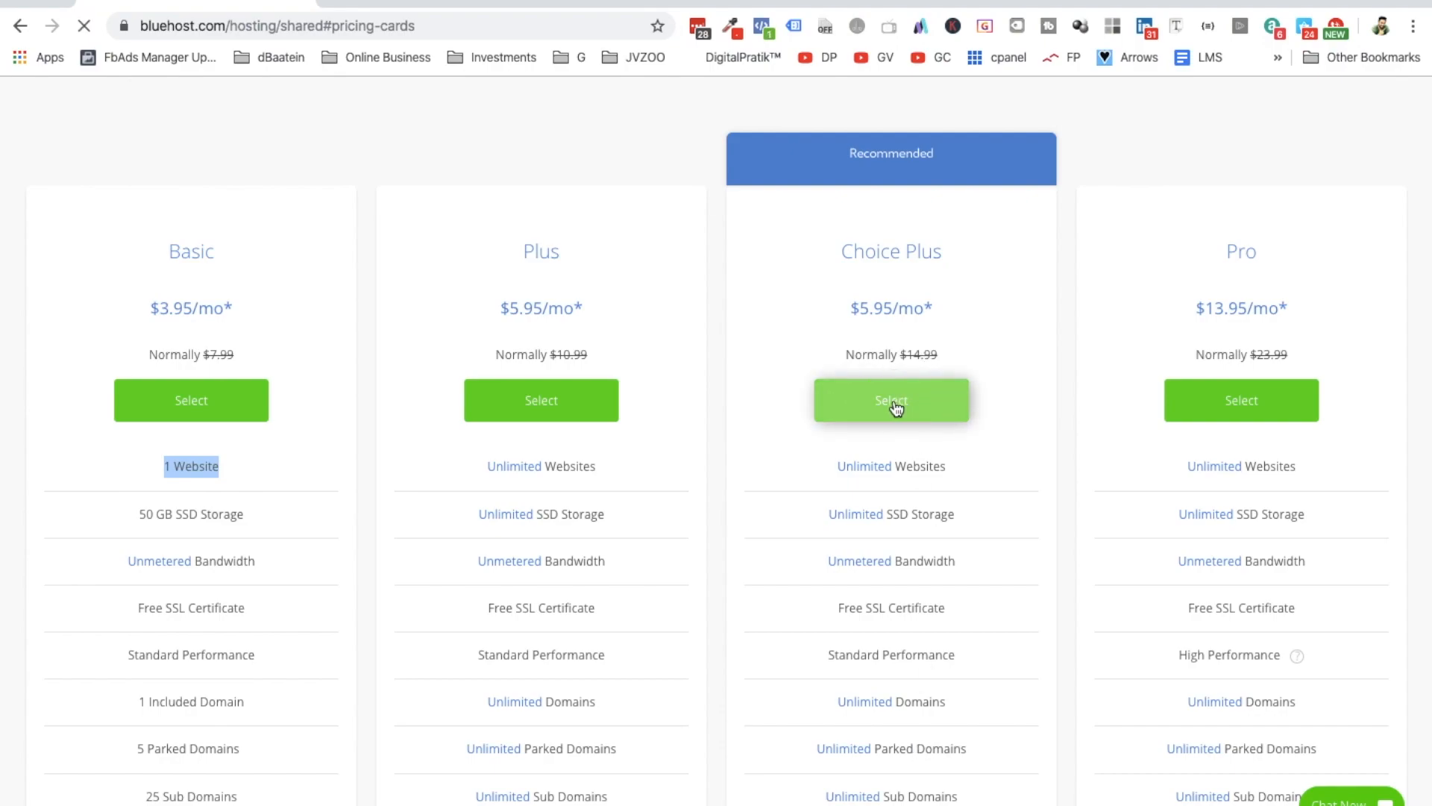
{"action": "left_click", "coordinate": [891, 400]}
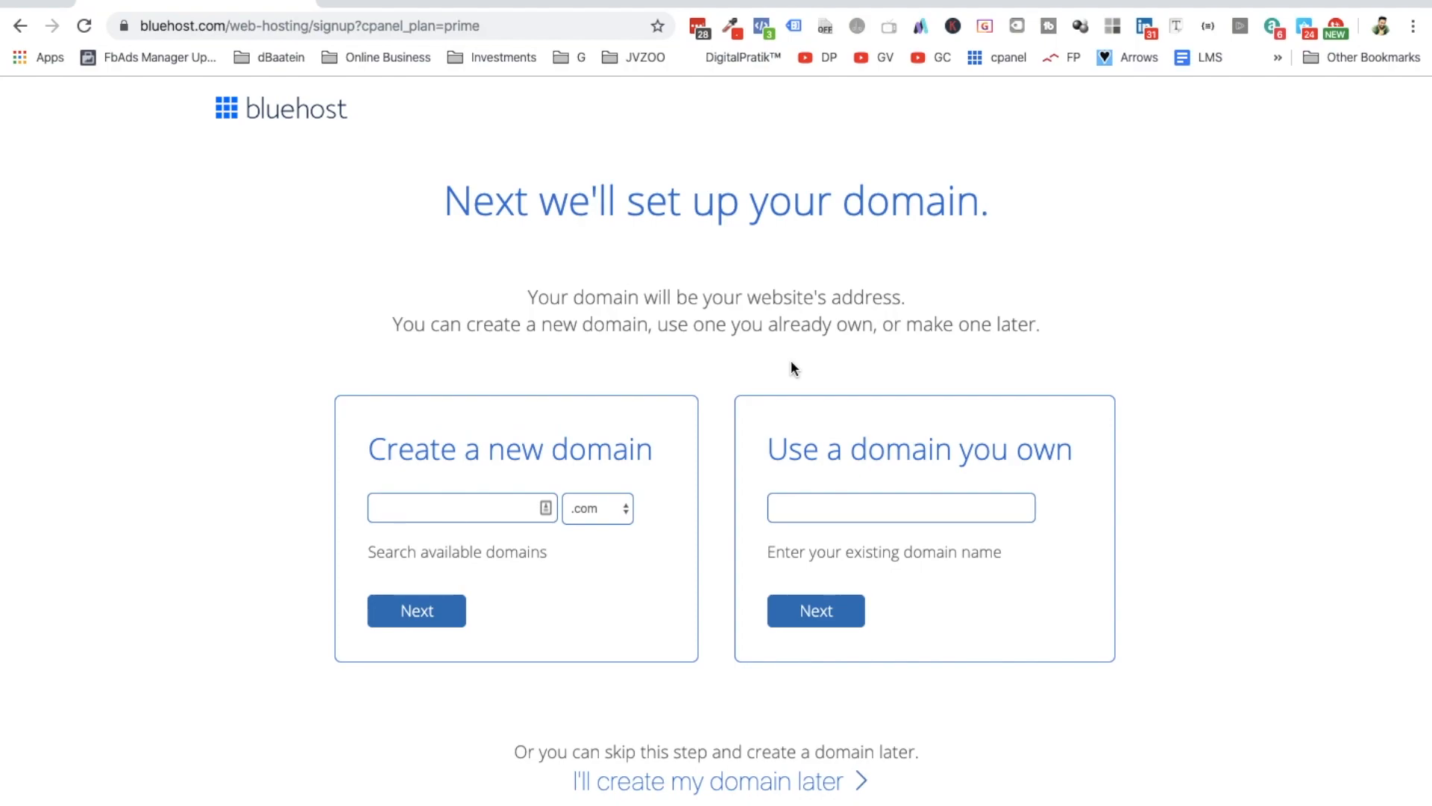
{"action": "mouse_move", "coordinate": [564, 262]}
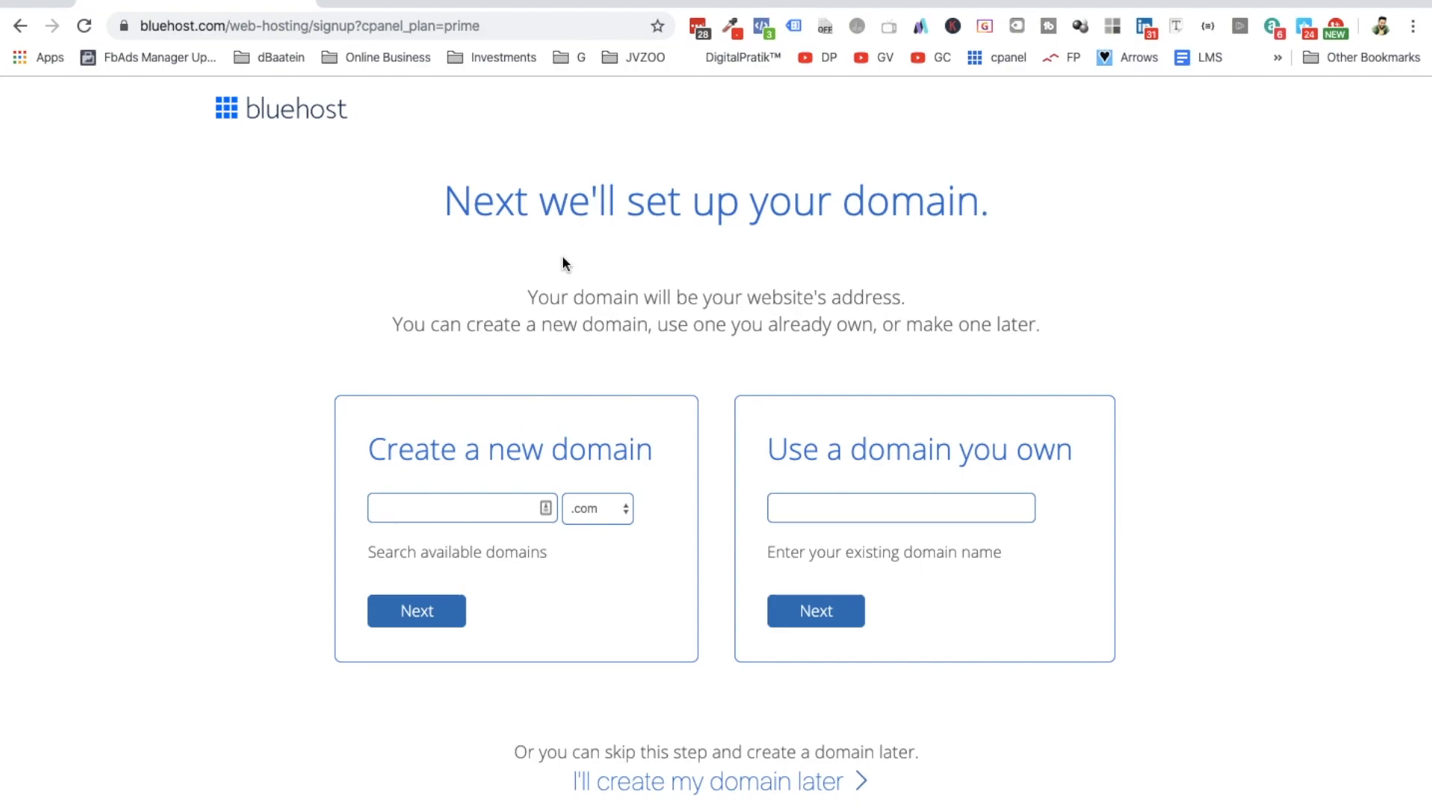
{"action": "mouse_move", "coordinate": [535, 427]}
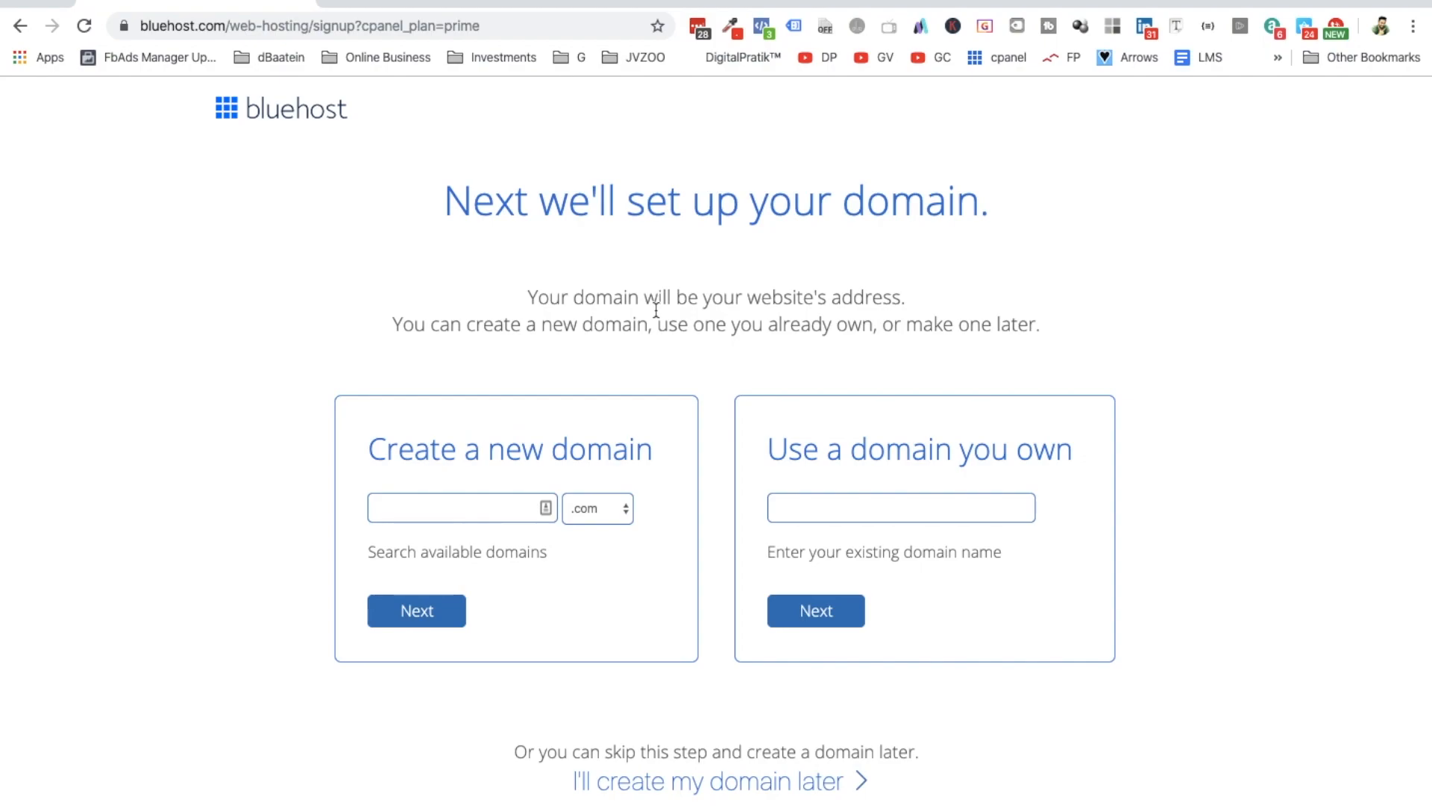
{"action": "mouse_move", "coordinate": [584, 358]}
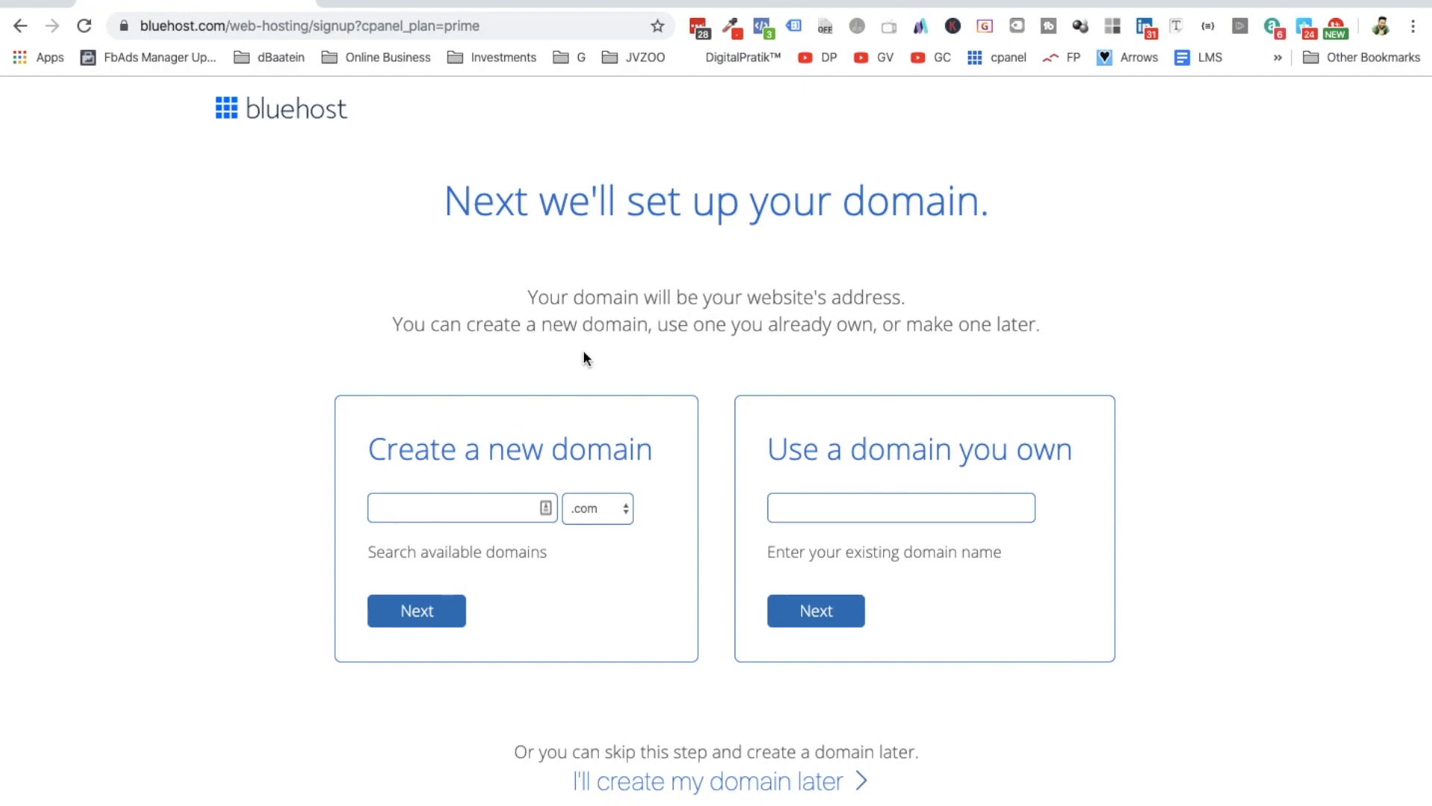
{"action": "mouse_move", "coordinate": [874, 476]}
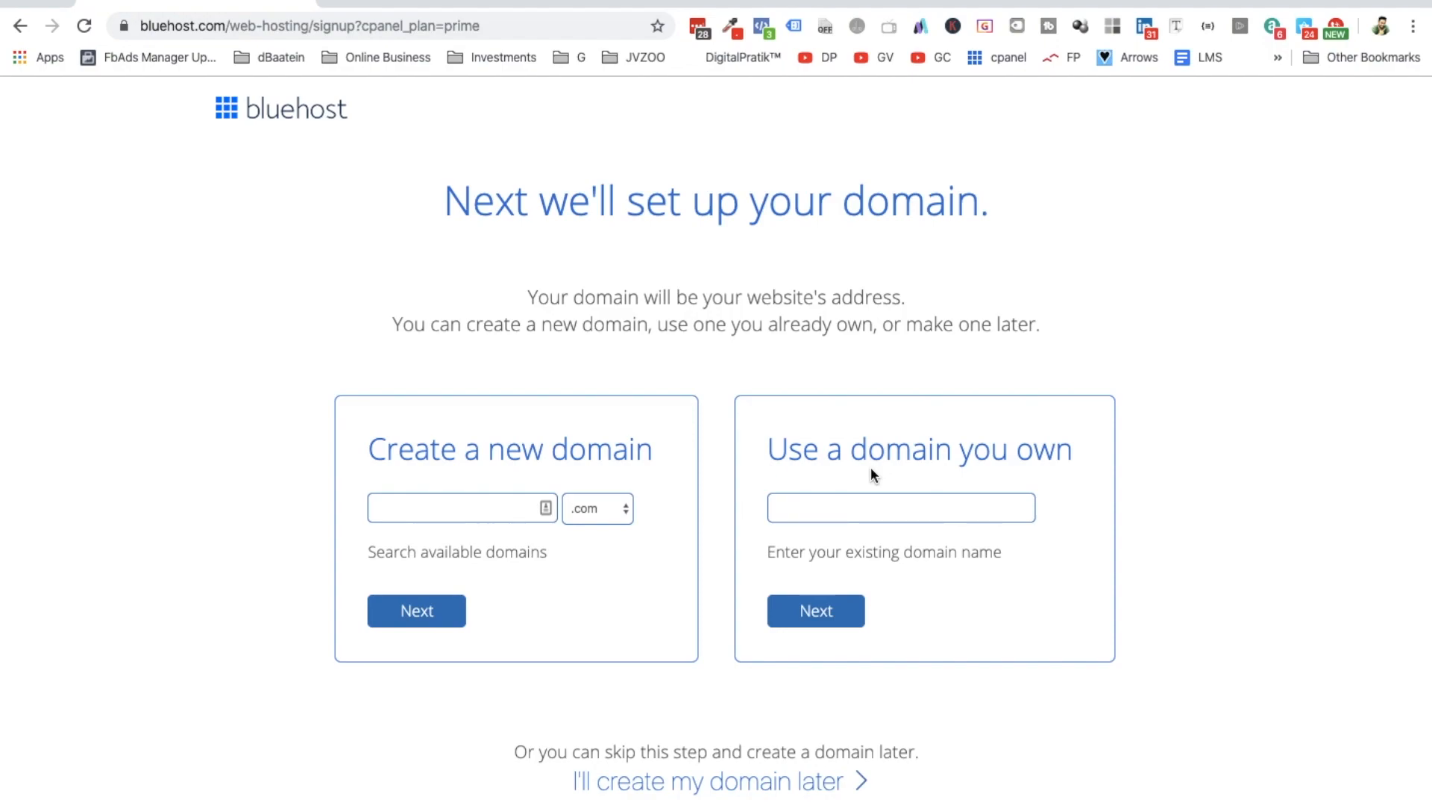
Enter digitalpratikshop as a new domain, keep the .com ending, and submit it.
{"action": "left_click", "coordinate": [459, 507]}
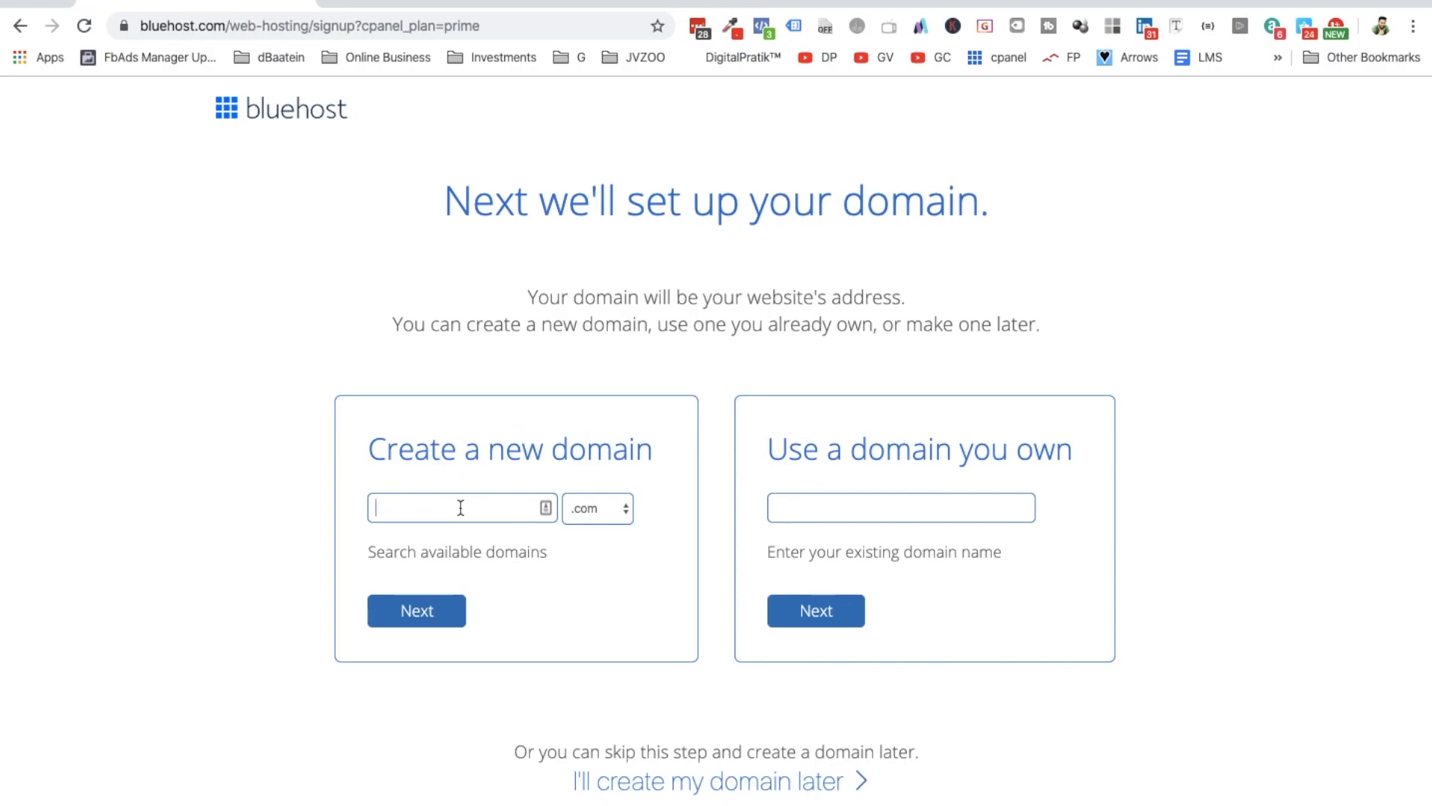
{"action": "type", "text": "thisisthe"}
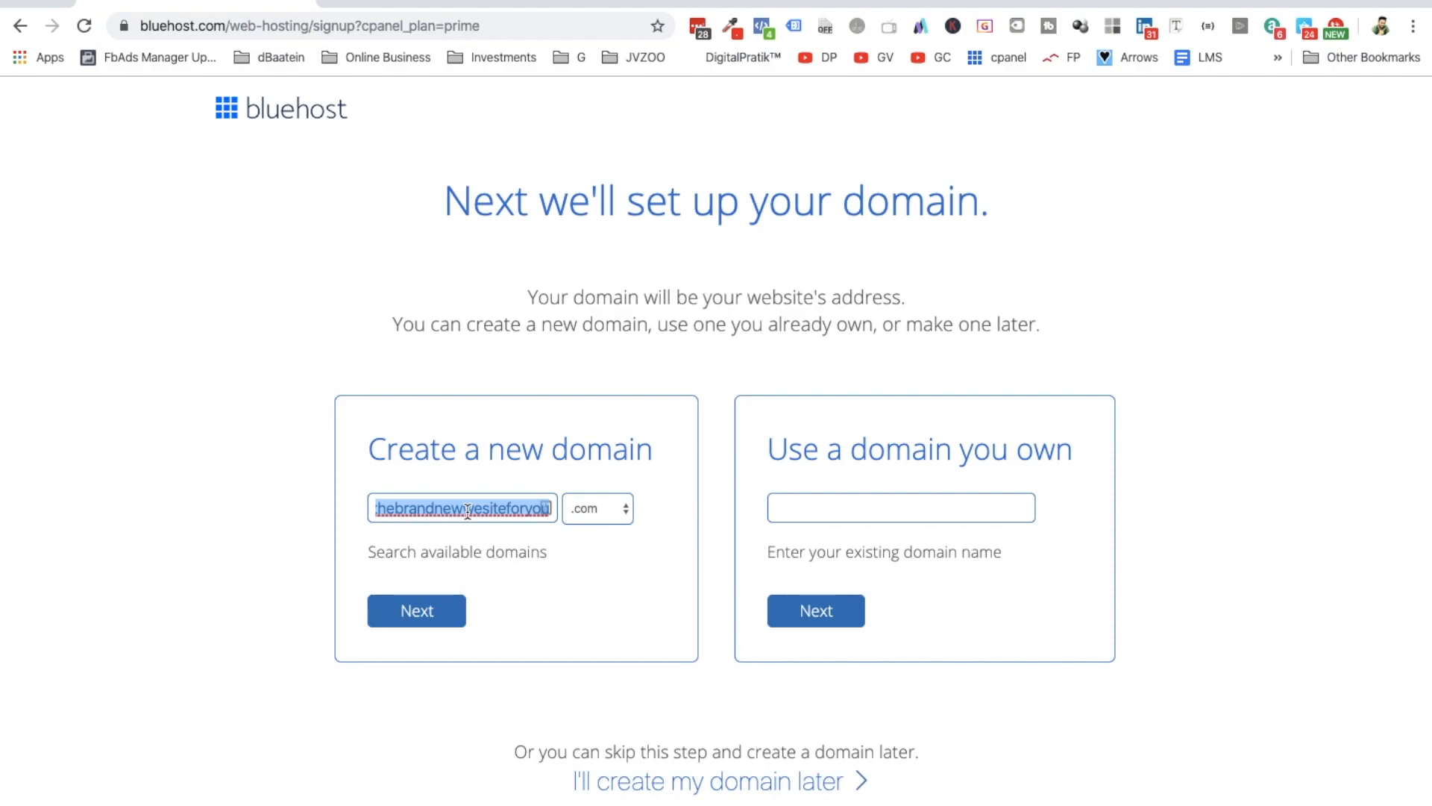
{"action": "type", "text": "digitalp"}
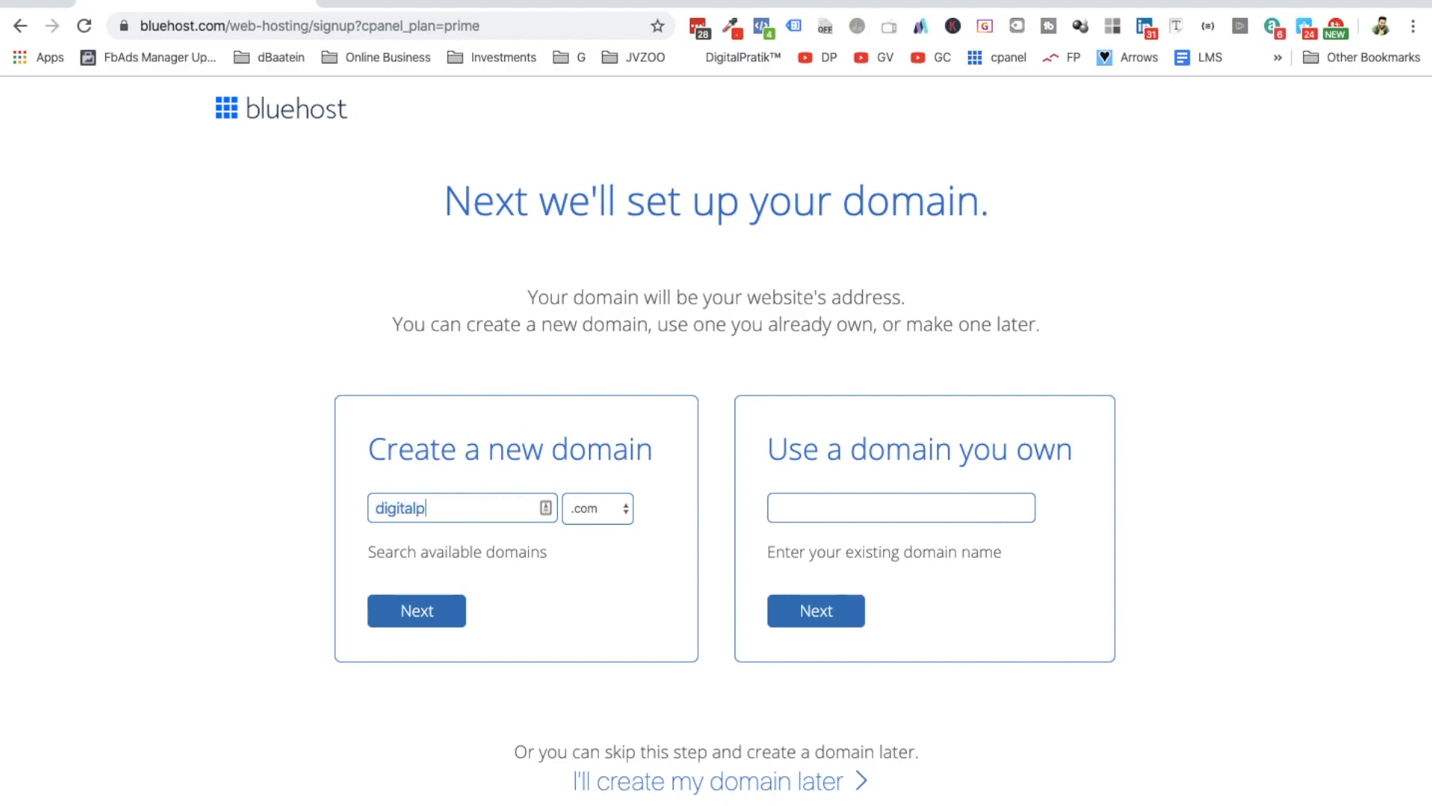
{"action": "type", "text": "ratikshop"}
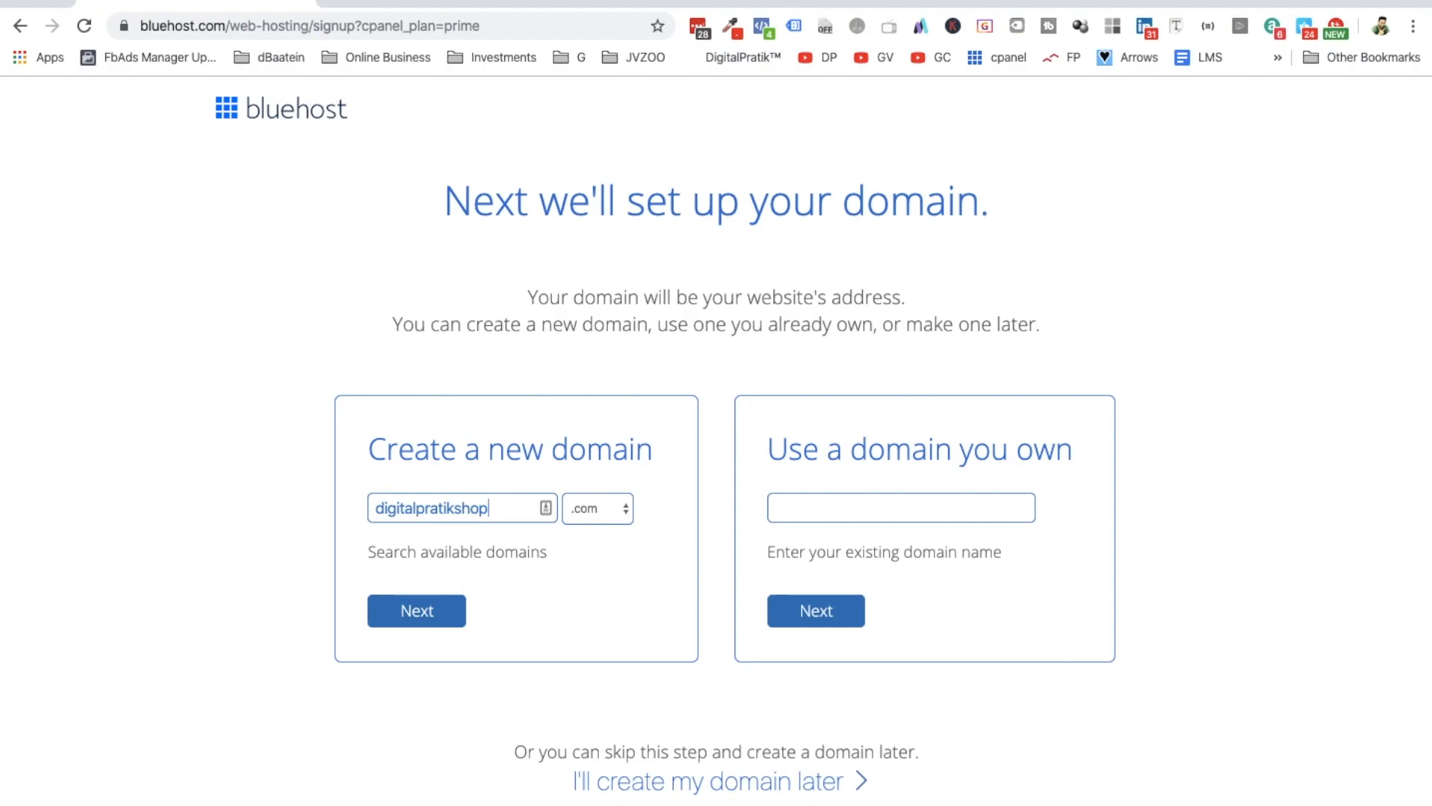
{"action": "left_click", "coordinate": [597, 508]}
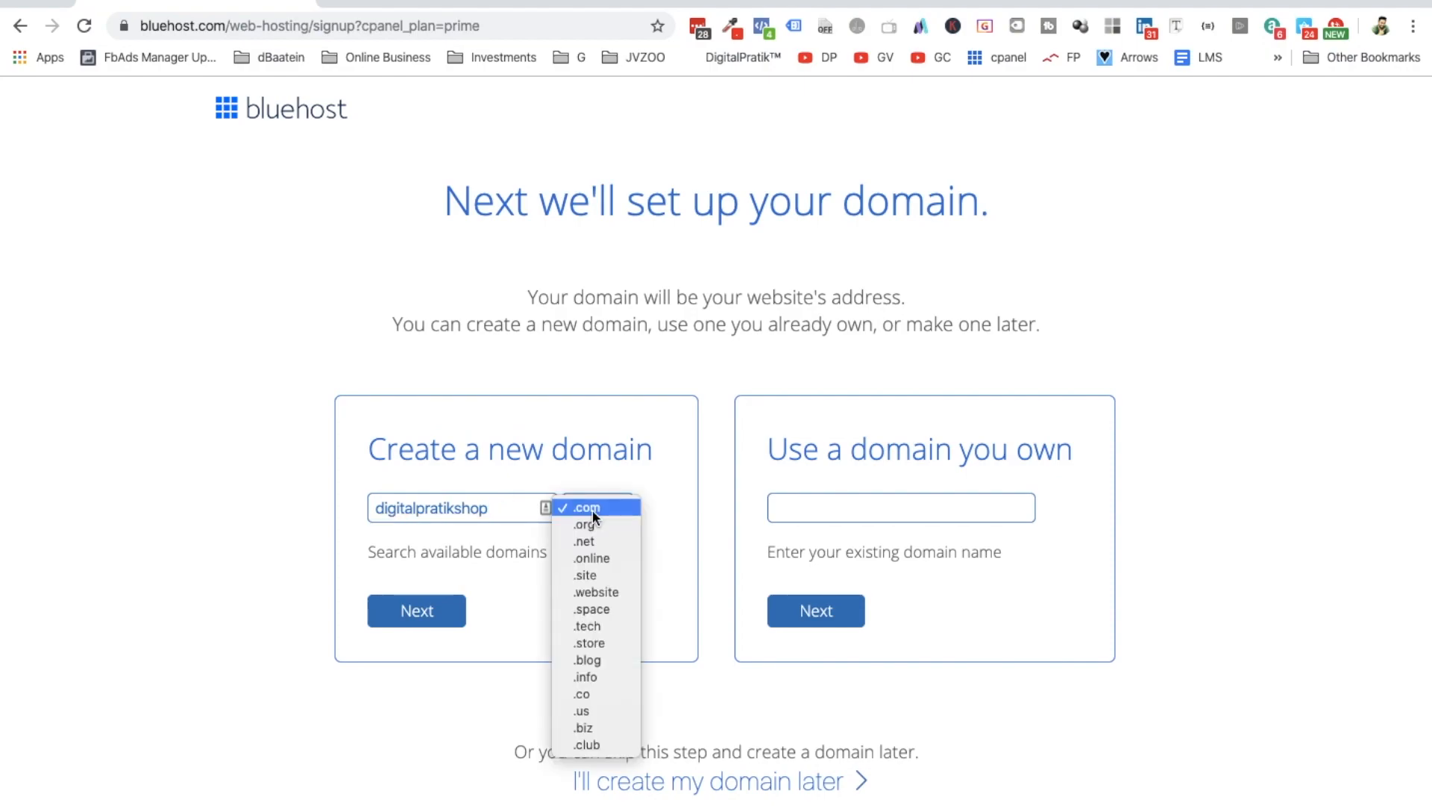
{"action": "mouse_move", "coordinate": [606, 549]}
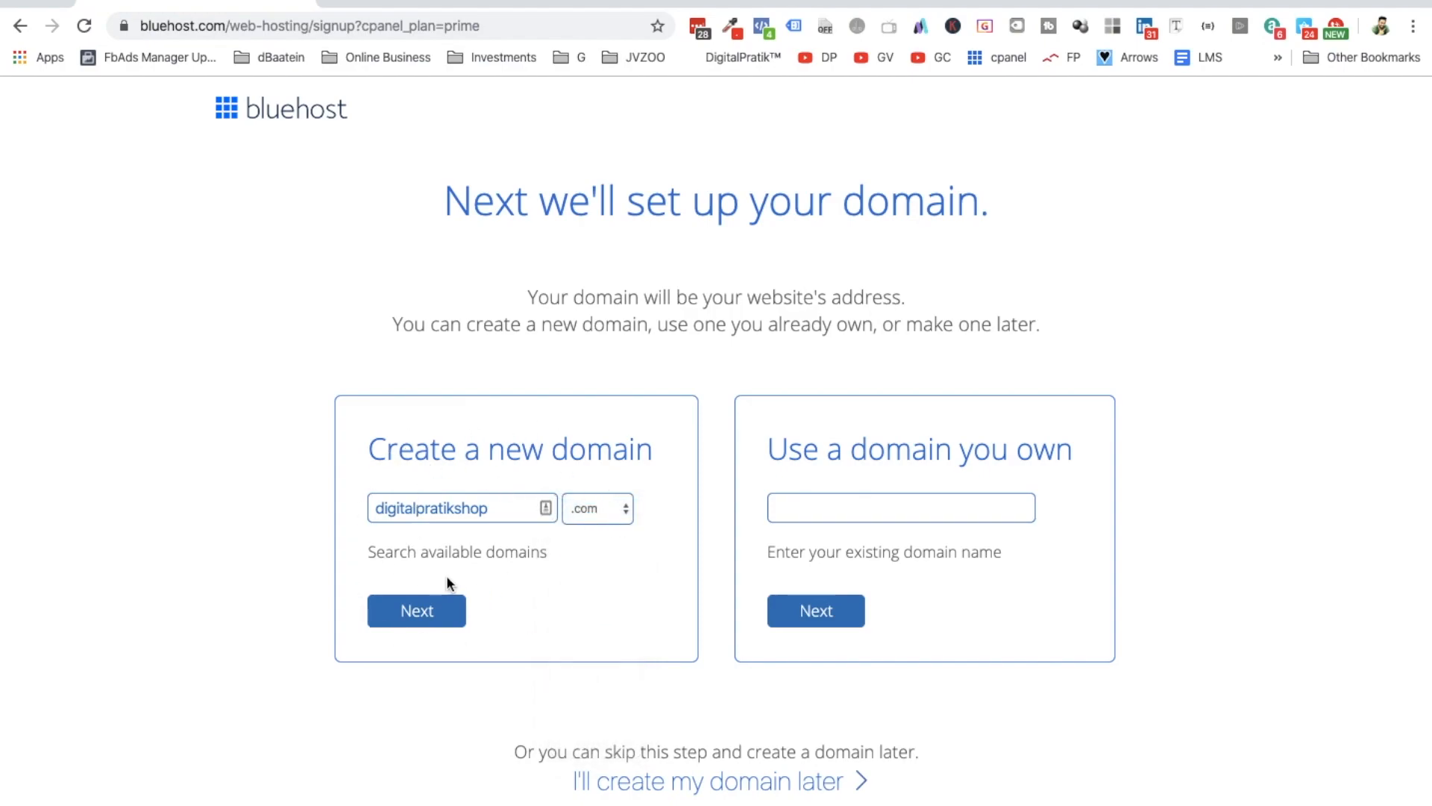
{"action": "left_click", "coordinate": [388, 507]}
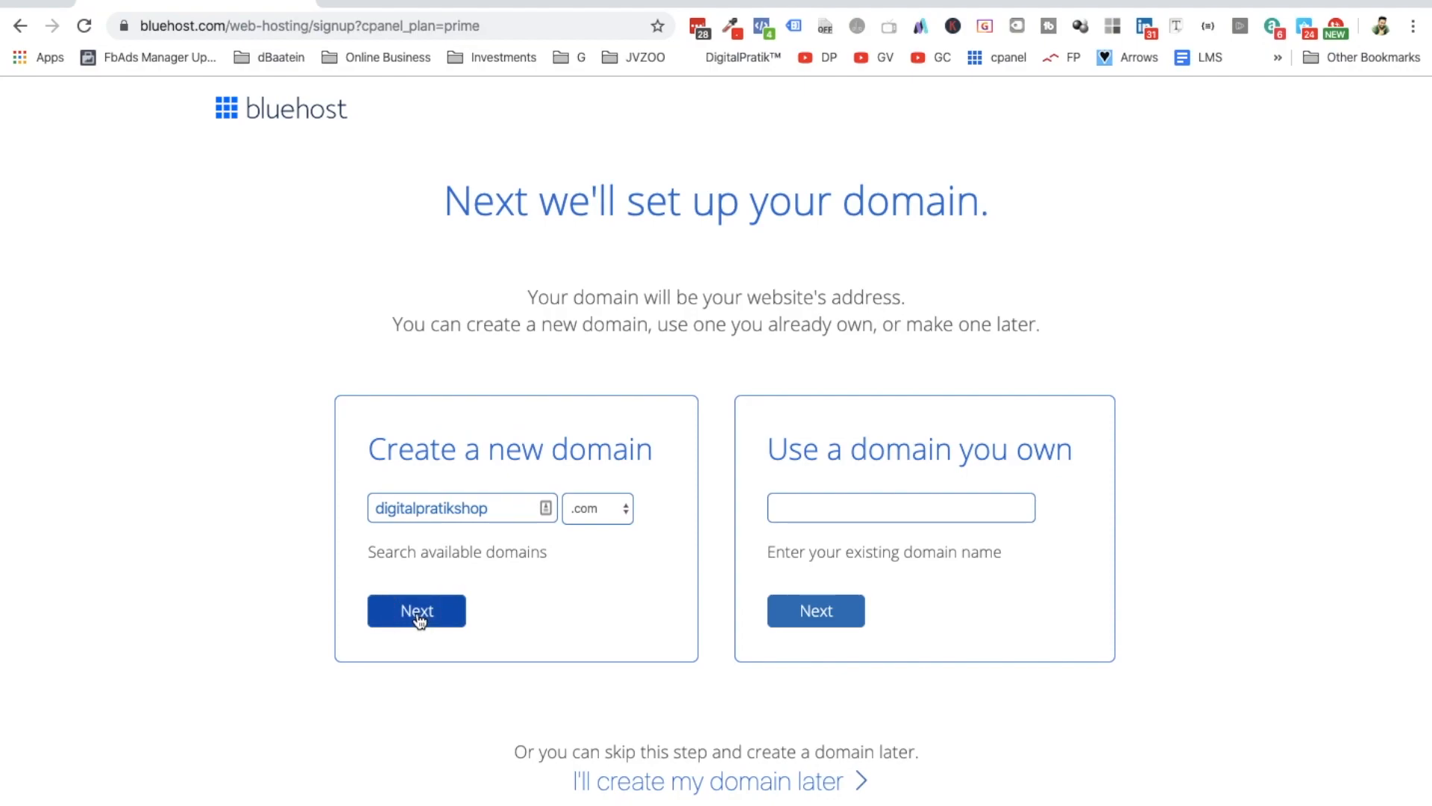
{"action": "left_click", "coordinate": [416, 611]}
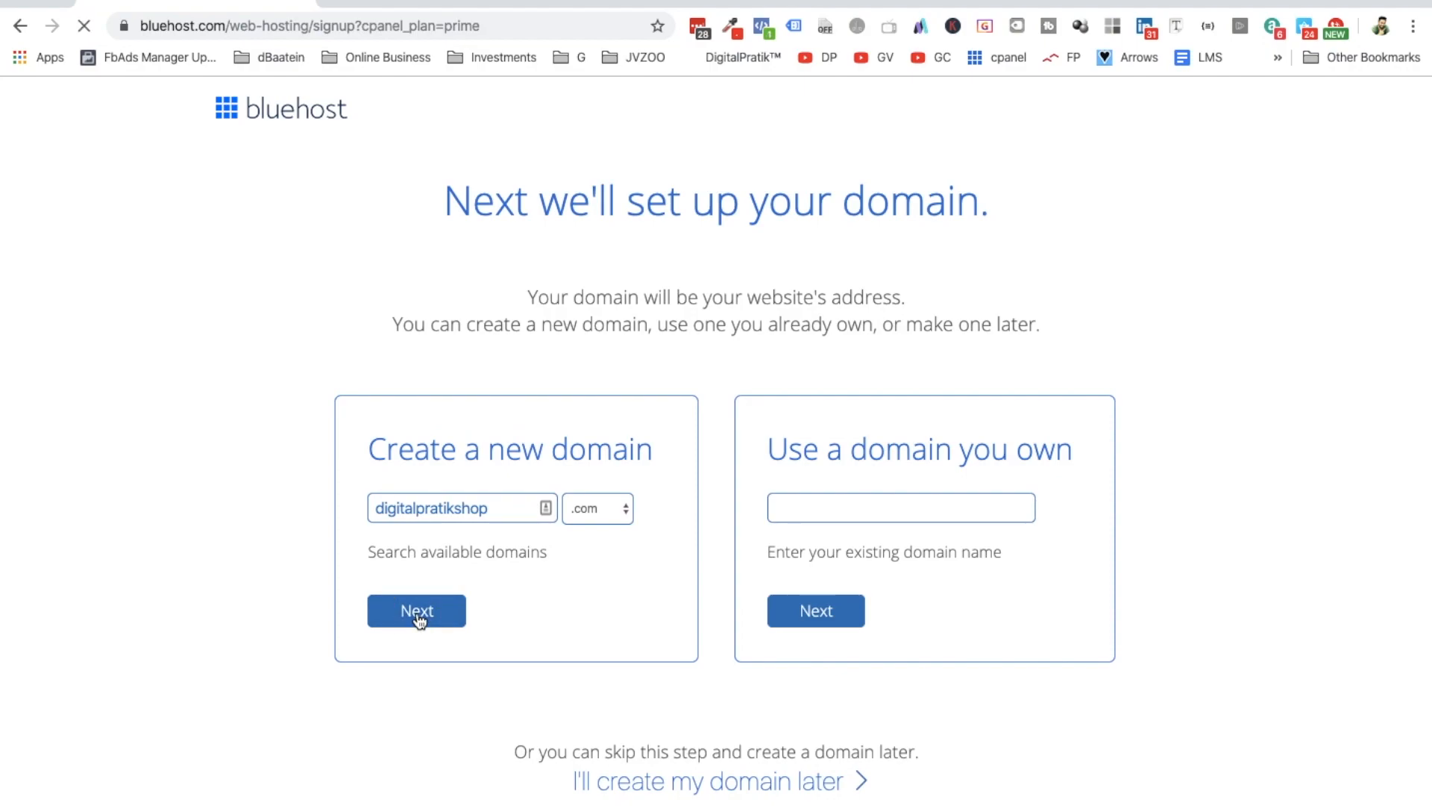
Load the Create your account page confirming digitalpratikshop.com is available and review Package Information.
{"action": "left_click", "coordinate": [417, 610]}
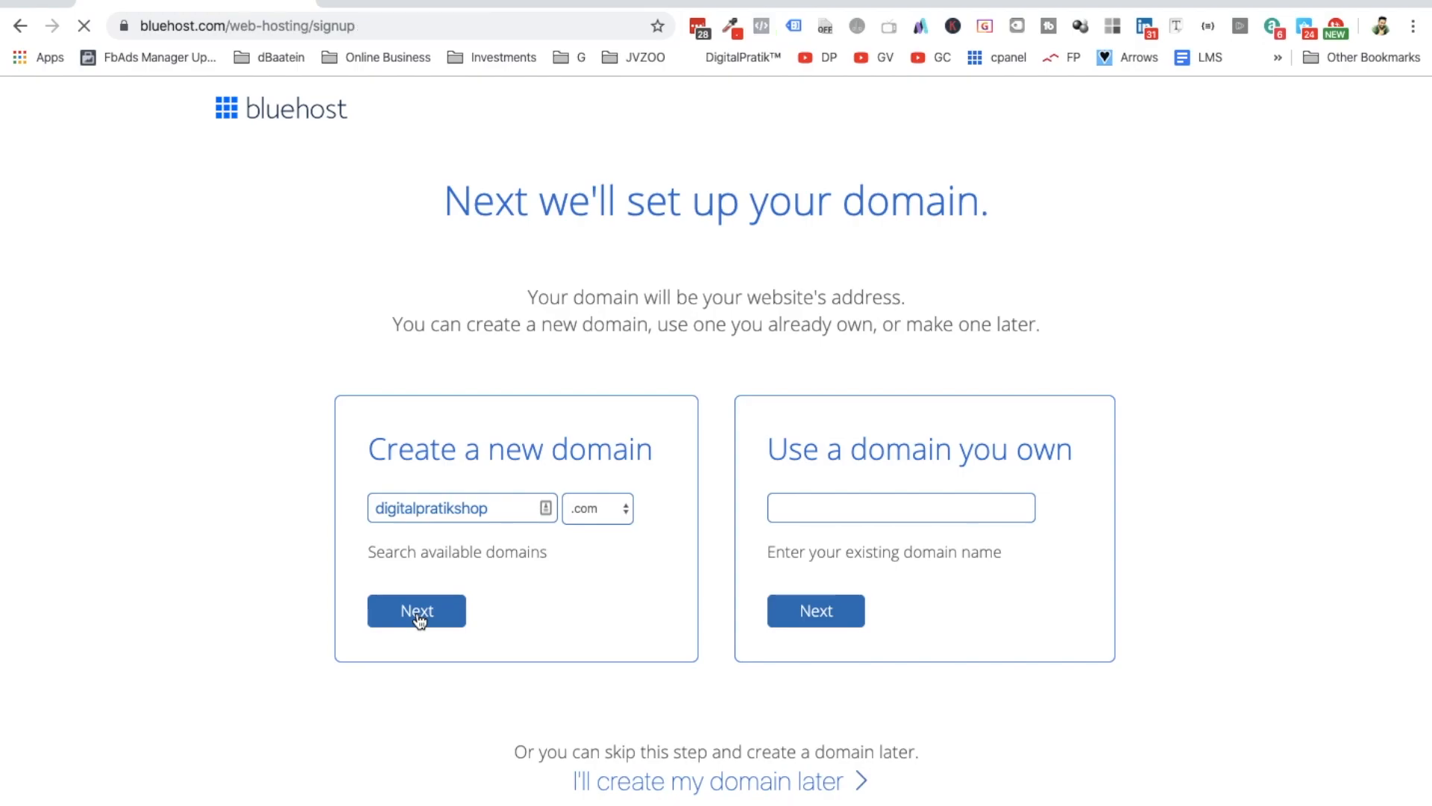
{"action": "left_click", "coordinate": [417, 611]}
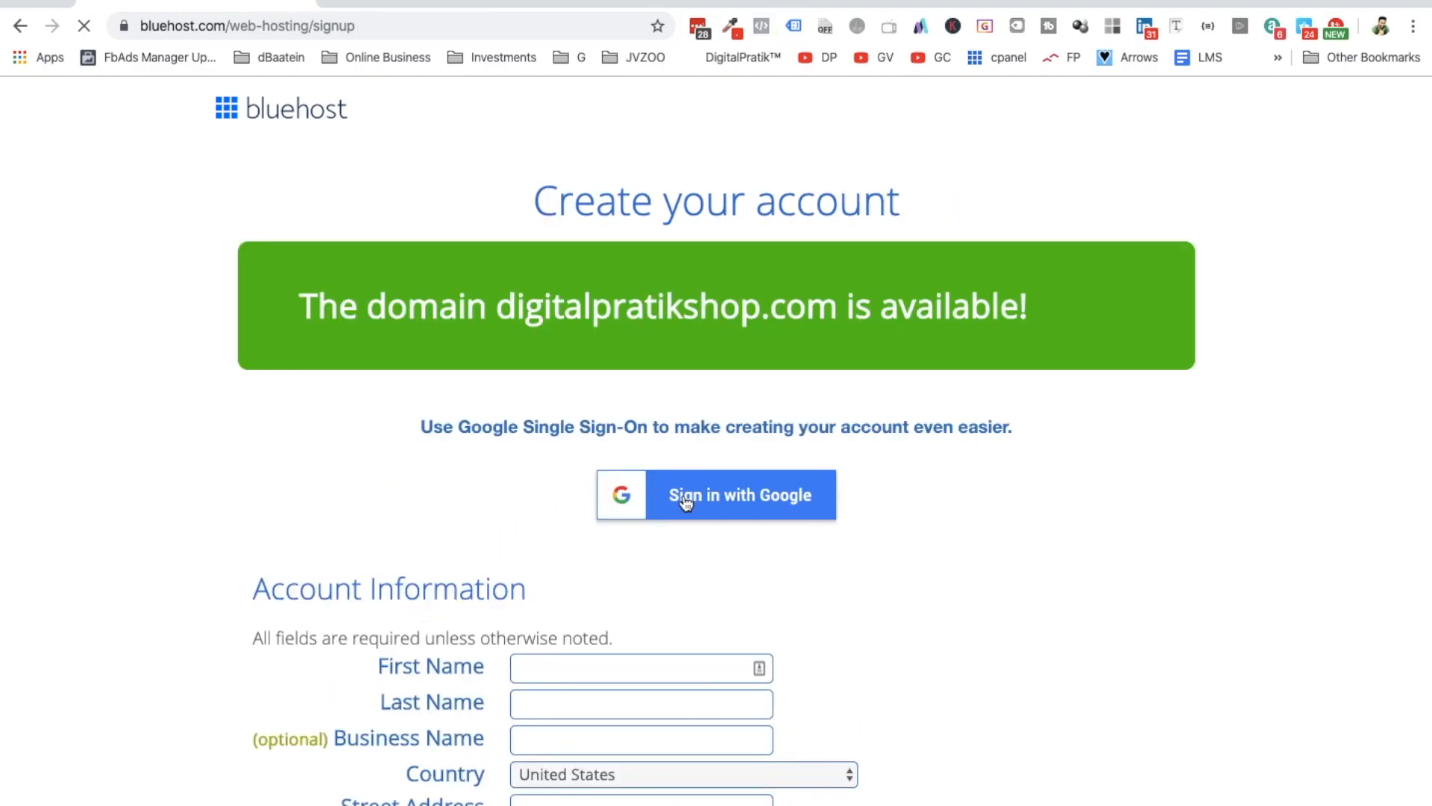
{"action": "scroll", "scroll_direction": "down", "scroll_amount": 3}
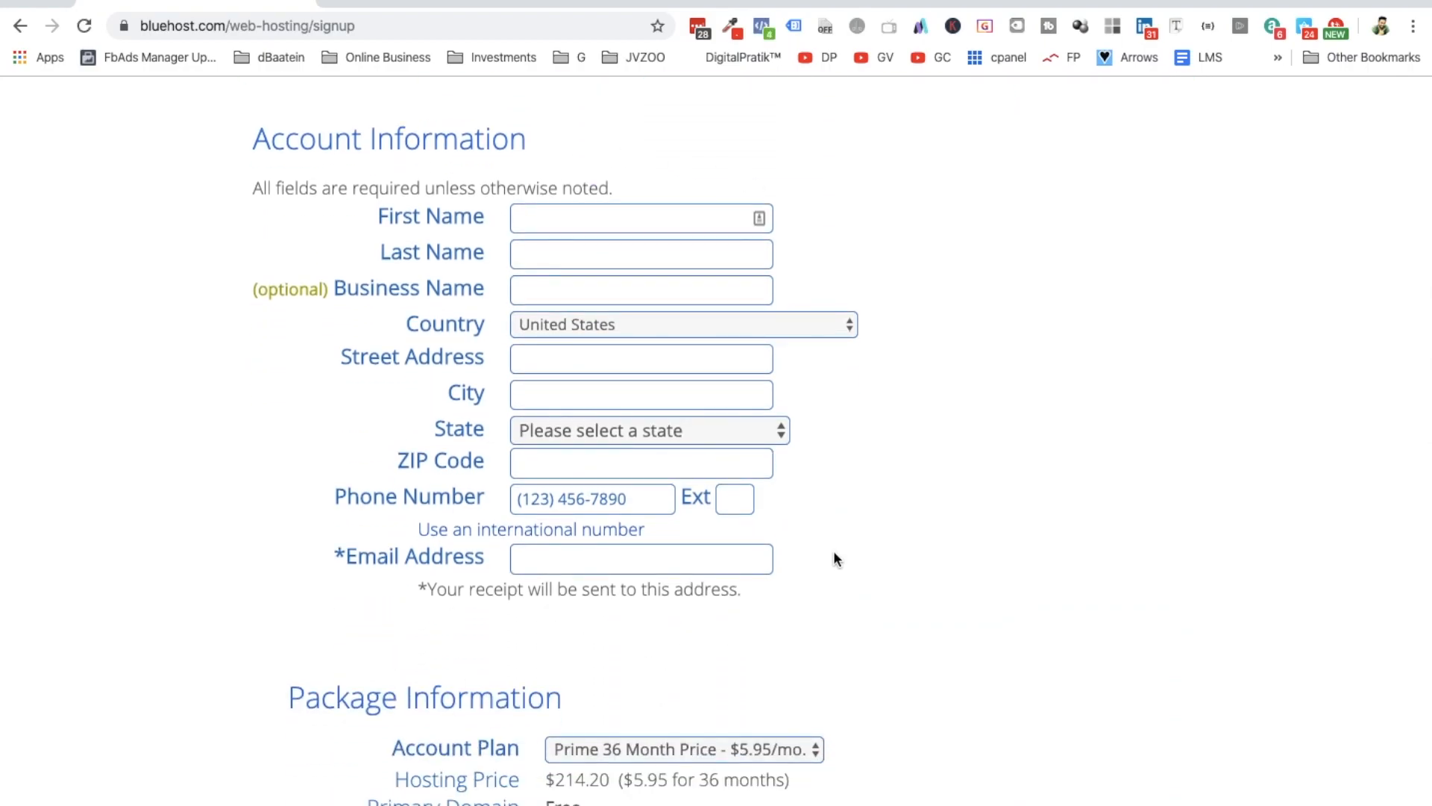
{"action": "scroll", "scroll_direction": "down", "scroll_amount": 3}
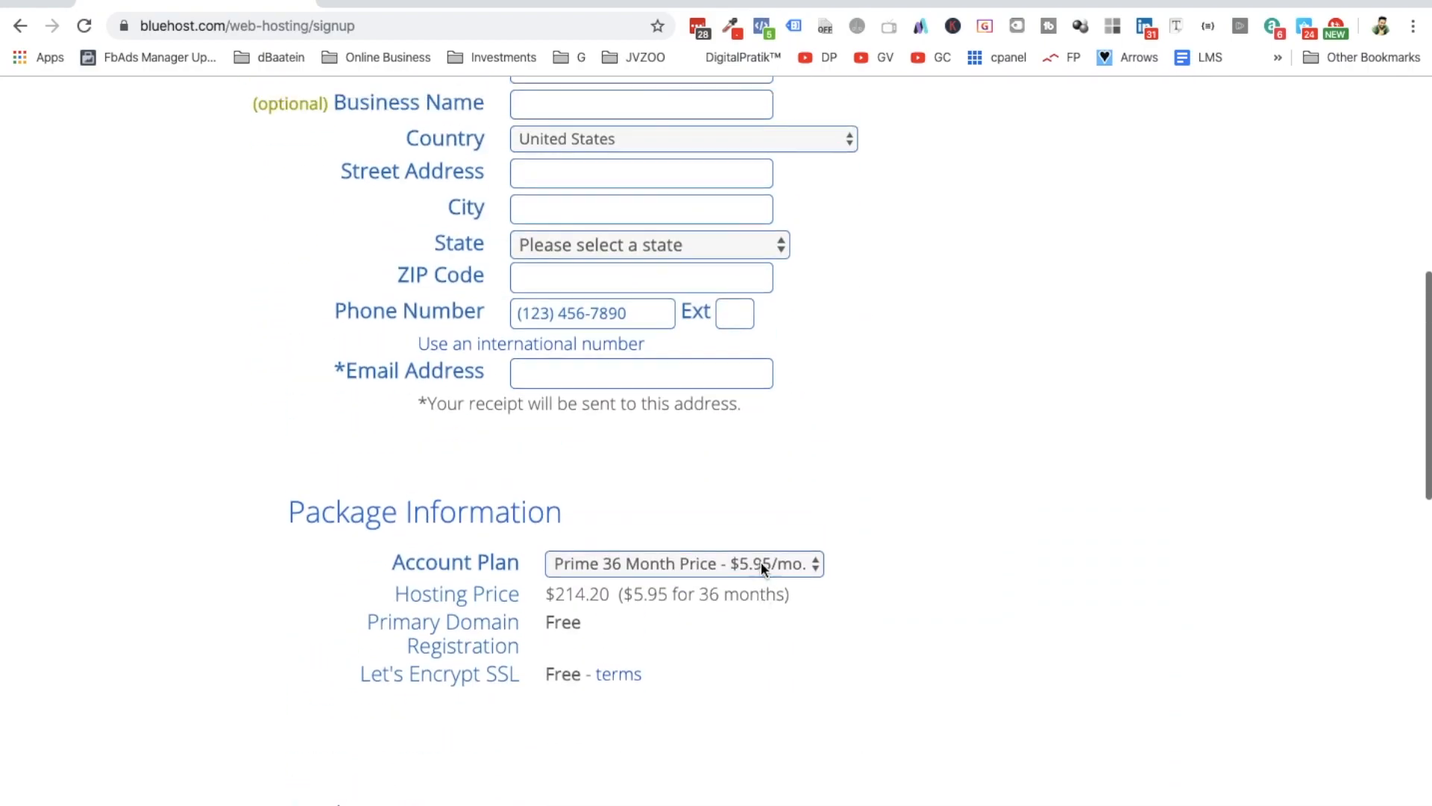
{"action": "left_click", "coordinate": [684, 138]}
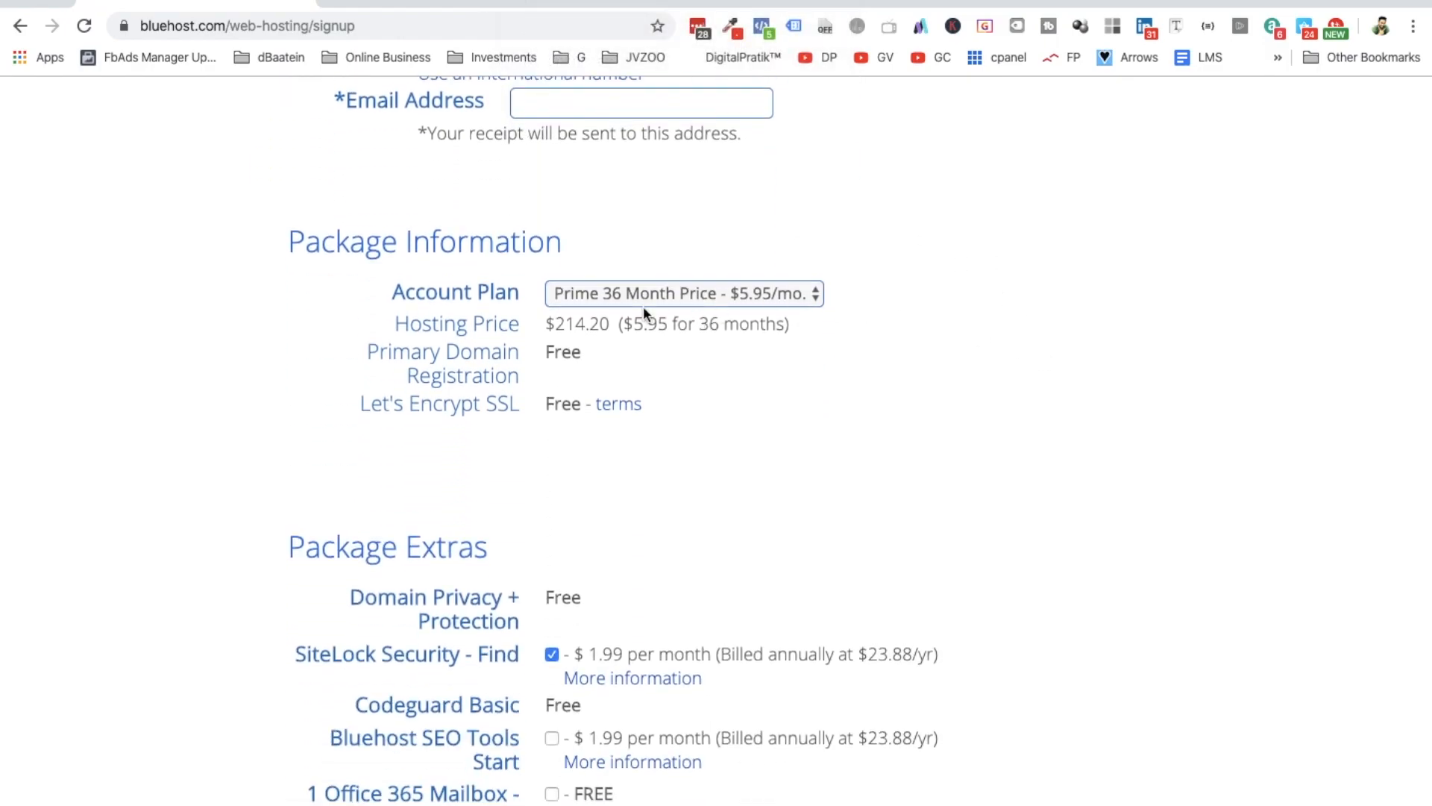
Choose the Prime 12 Month plan at $7.95/mo so the hosting price shows $95.40.
{"action": "left_click", "coordinate": [683, 292]}
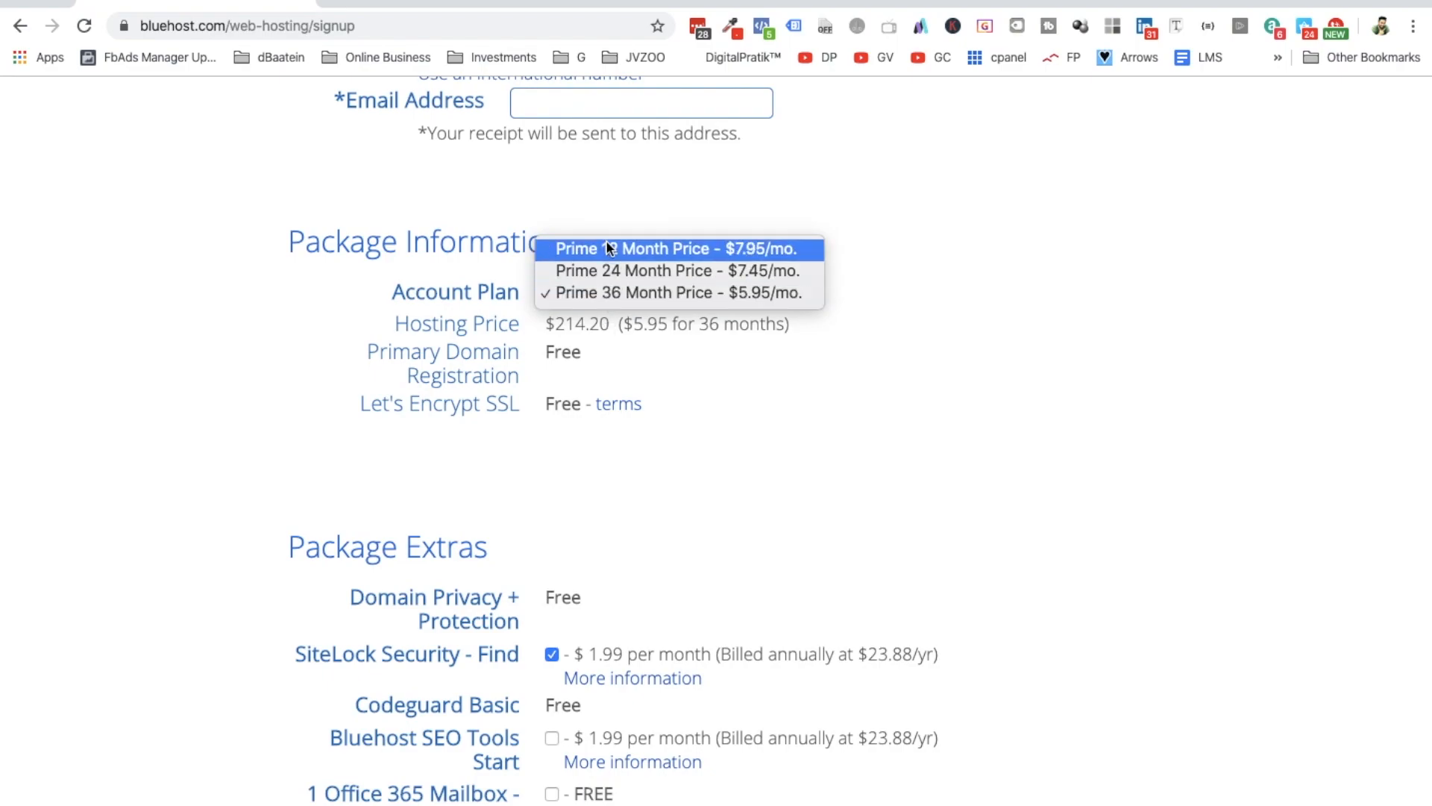
{"action": "mouse_move", "coordinate": [629, 292]}
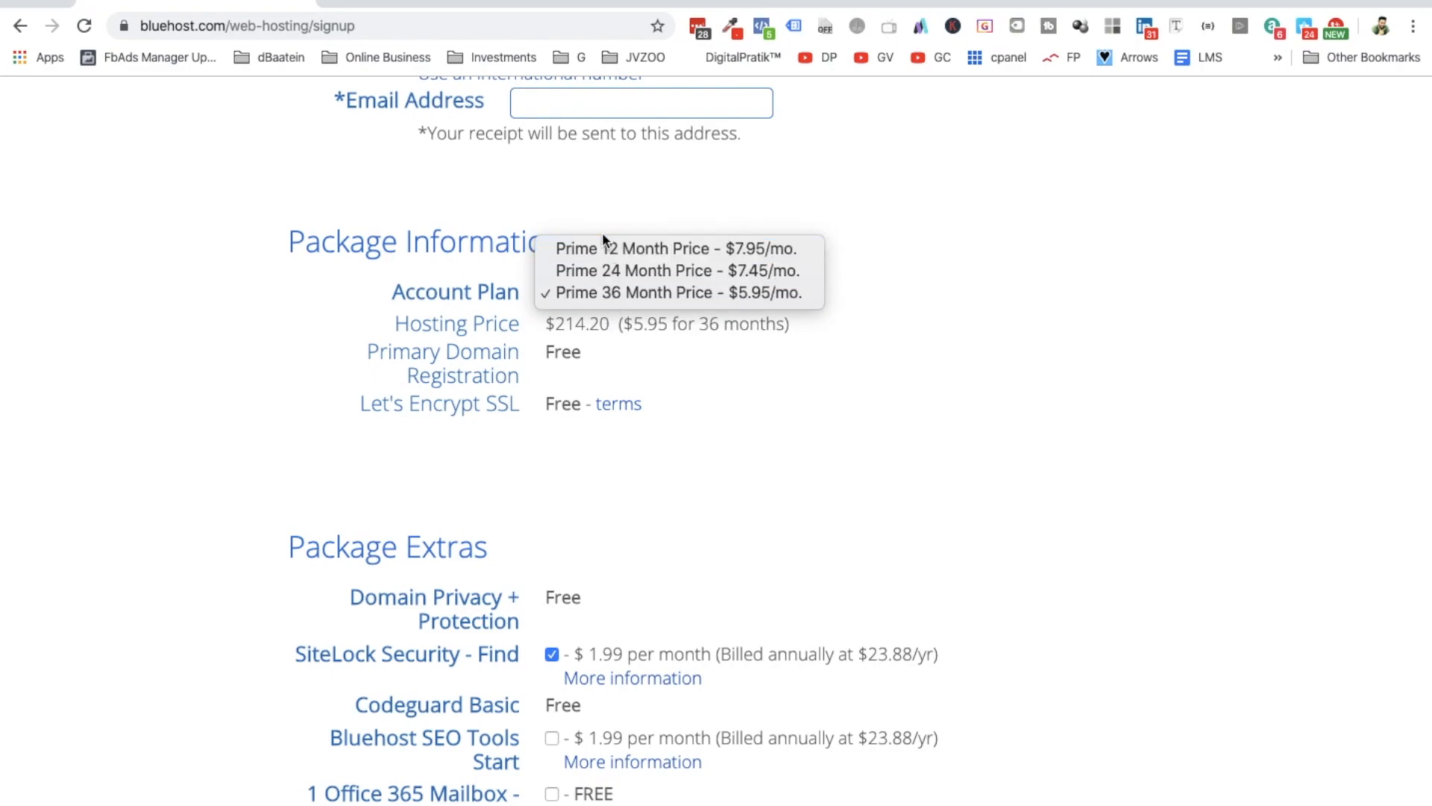
{"action": "mouse_move", "coordinate": [597, 260]}
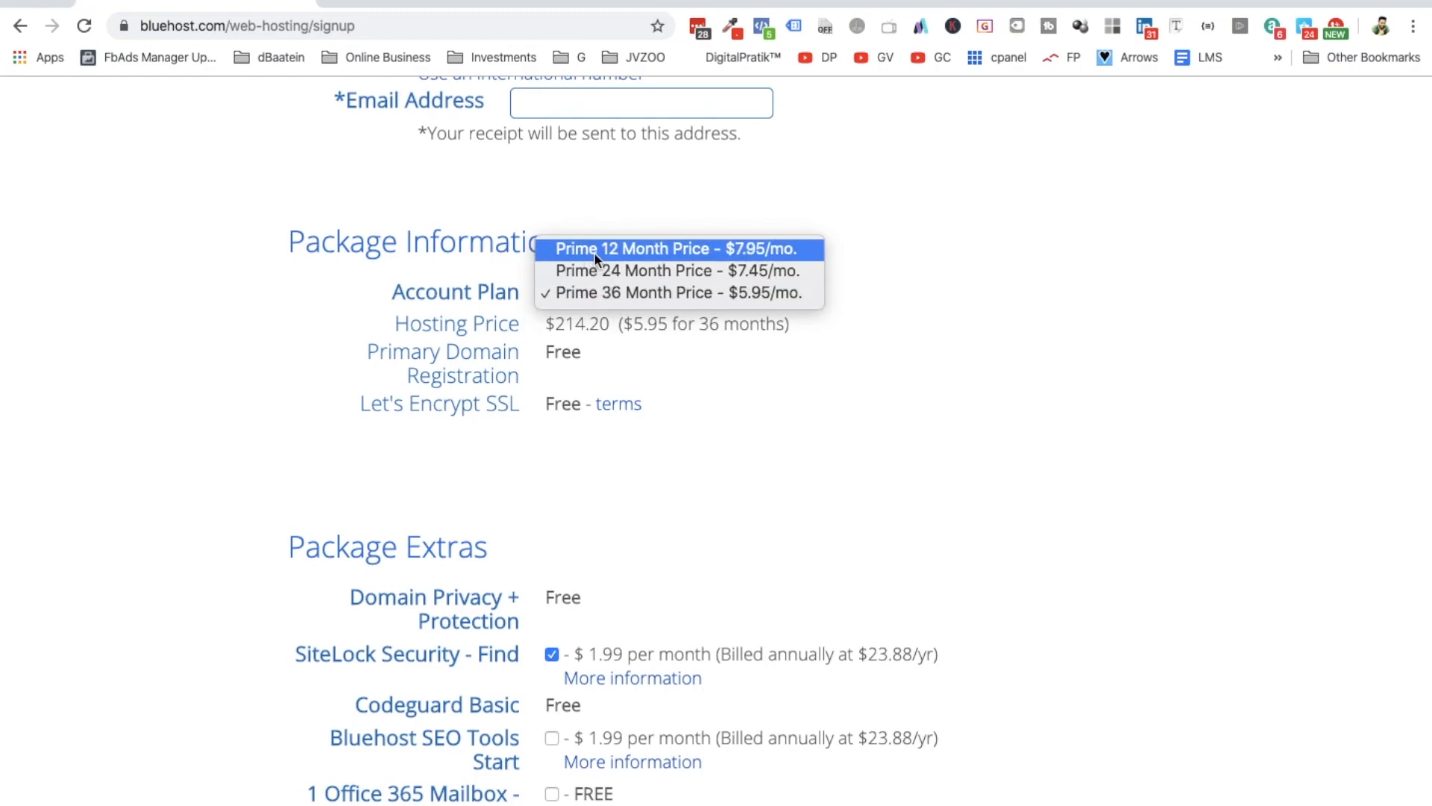
{"action": "mouse_move", "coordinate": [693, 271]}
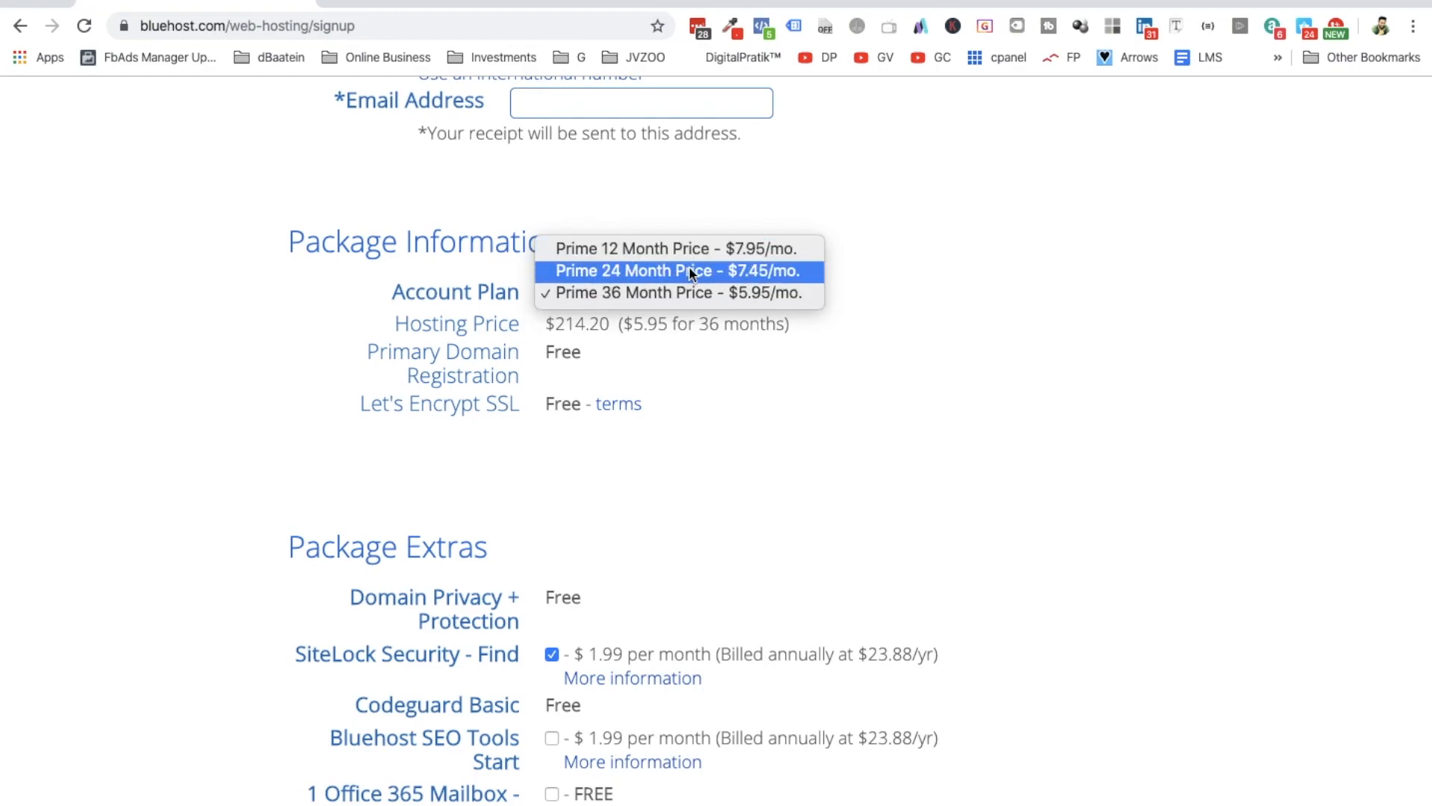
{"action": "mouse_move", "coordinate": [670, 266]}
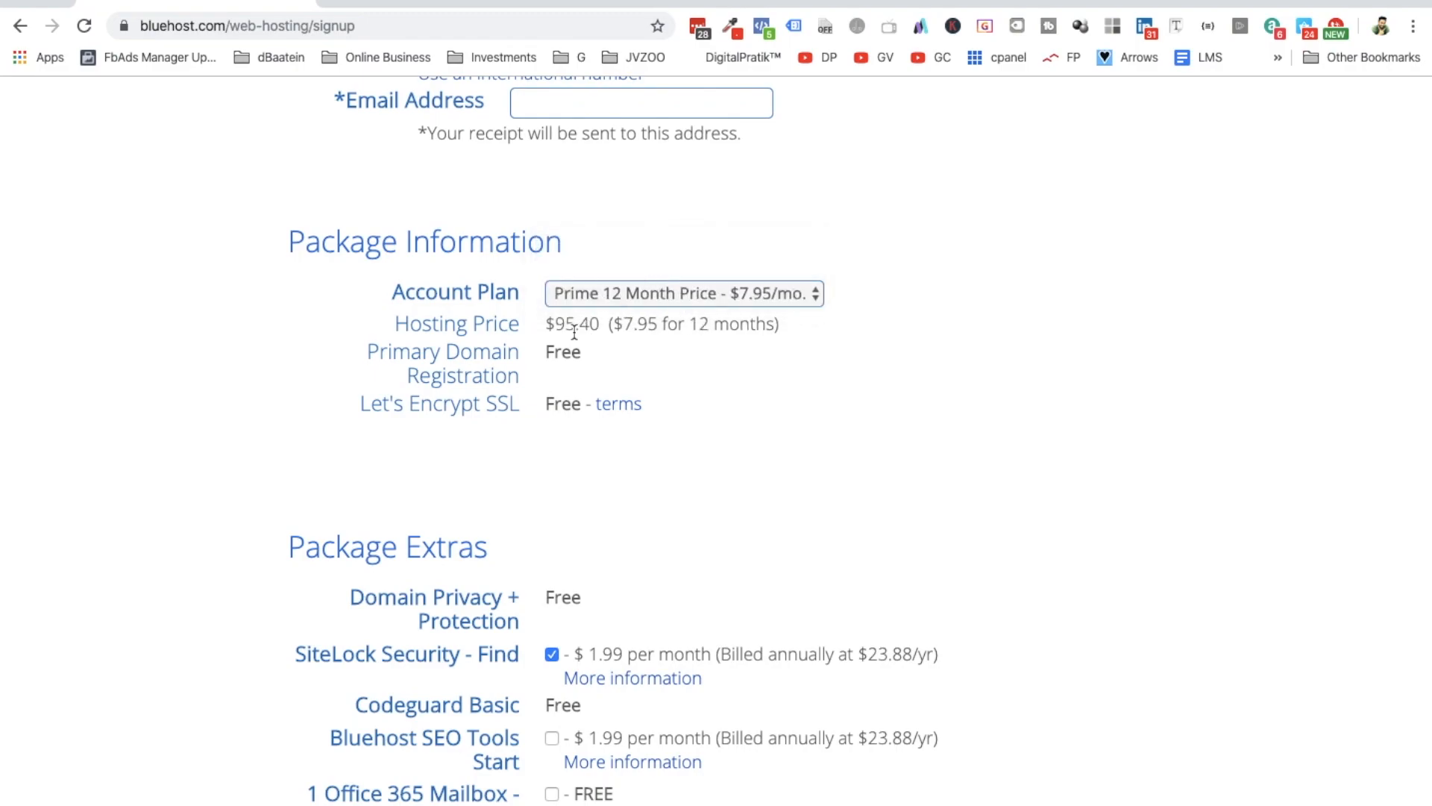
{"action": "double_click", "coordinate": [573, 323]}
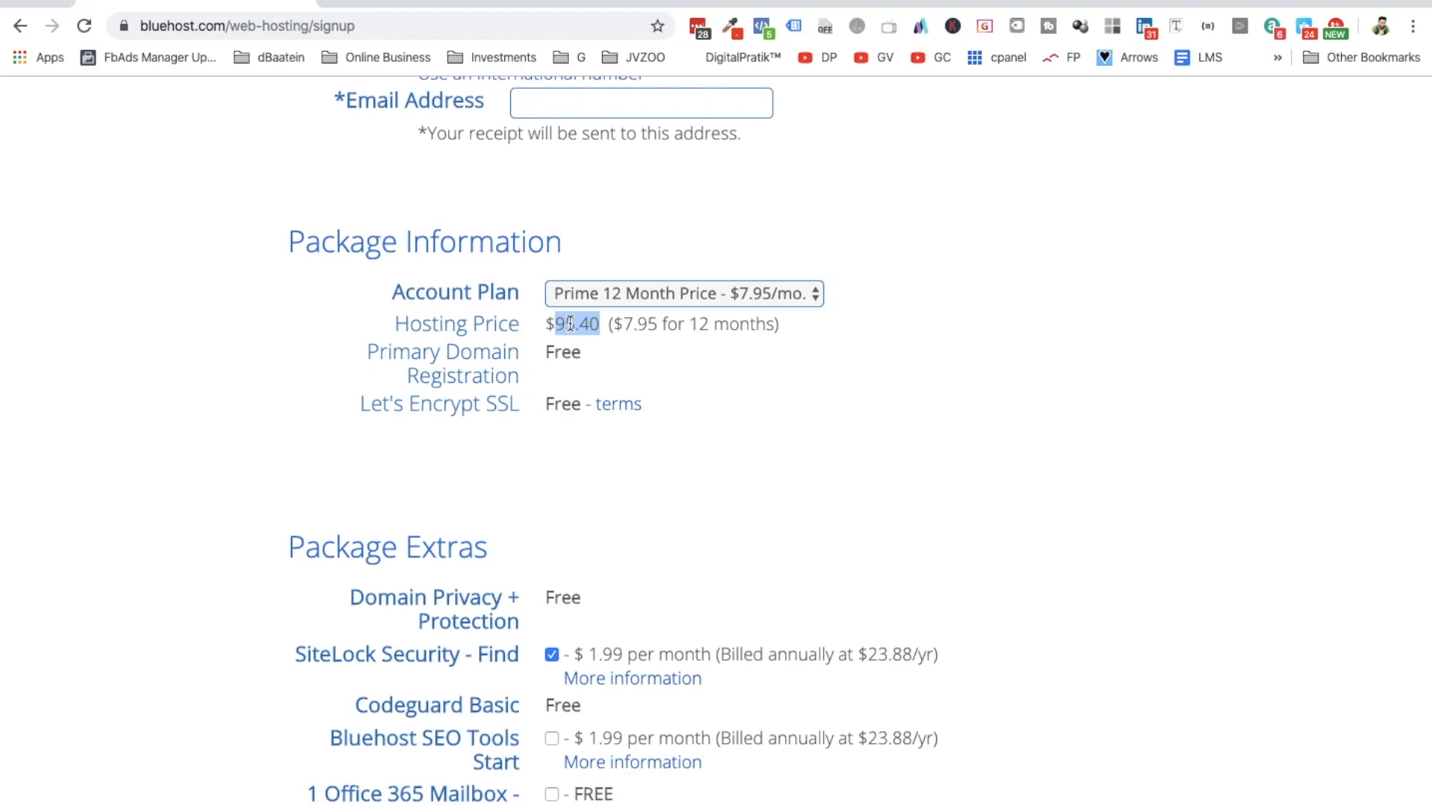
Uncheck SiteLock Security - Find so the total drops to $95.40, then review down to Payment Information.
{"action": "scroll", "scroll_direction": "down", "scroll_amount": 3}
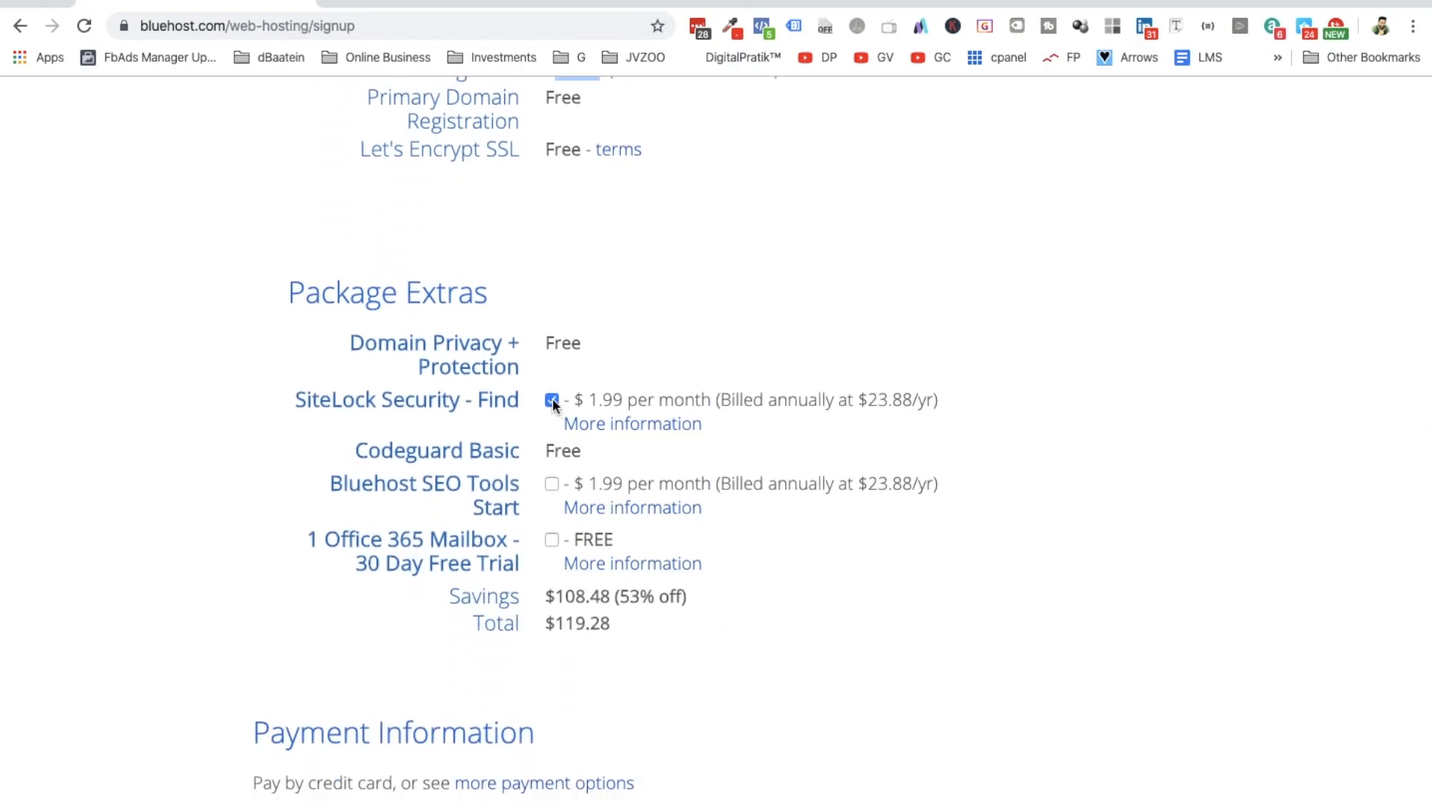
{"action": "left_click", "coordinate": [549, 400]}
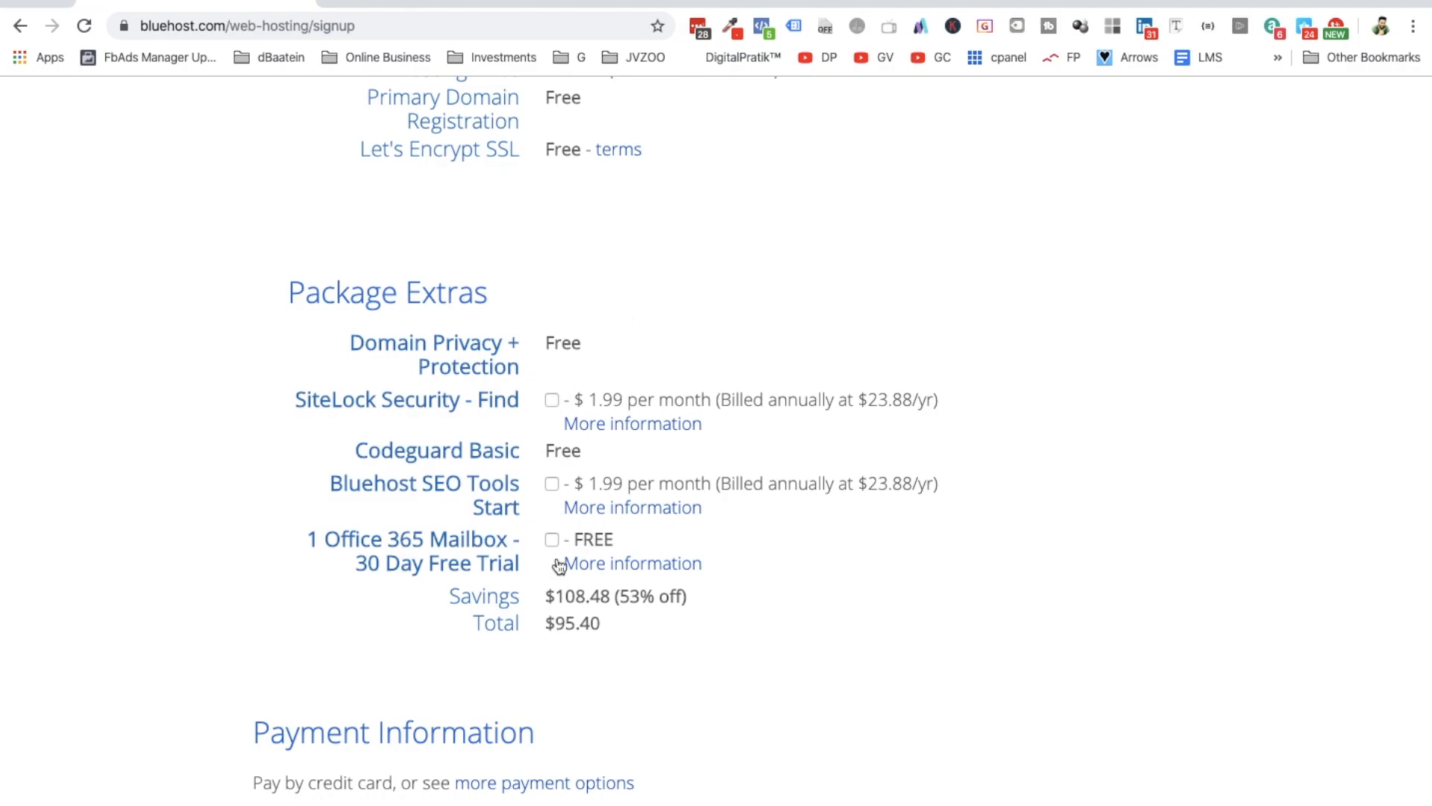
{"action": "scroll", "scroll_direction": "up", "scroll_amount": 3}
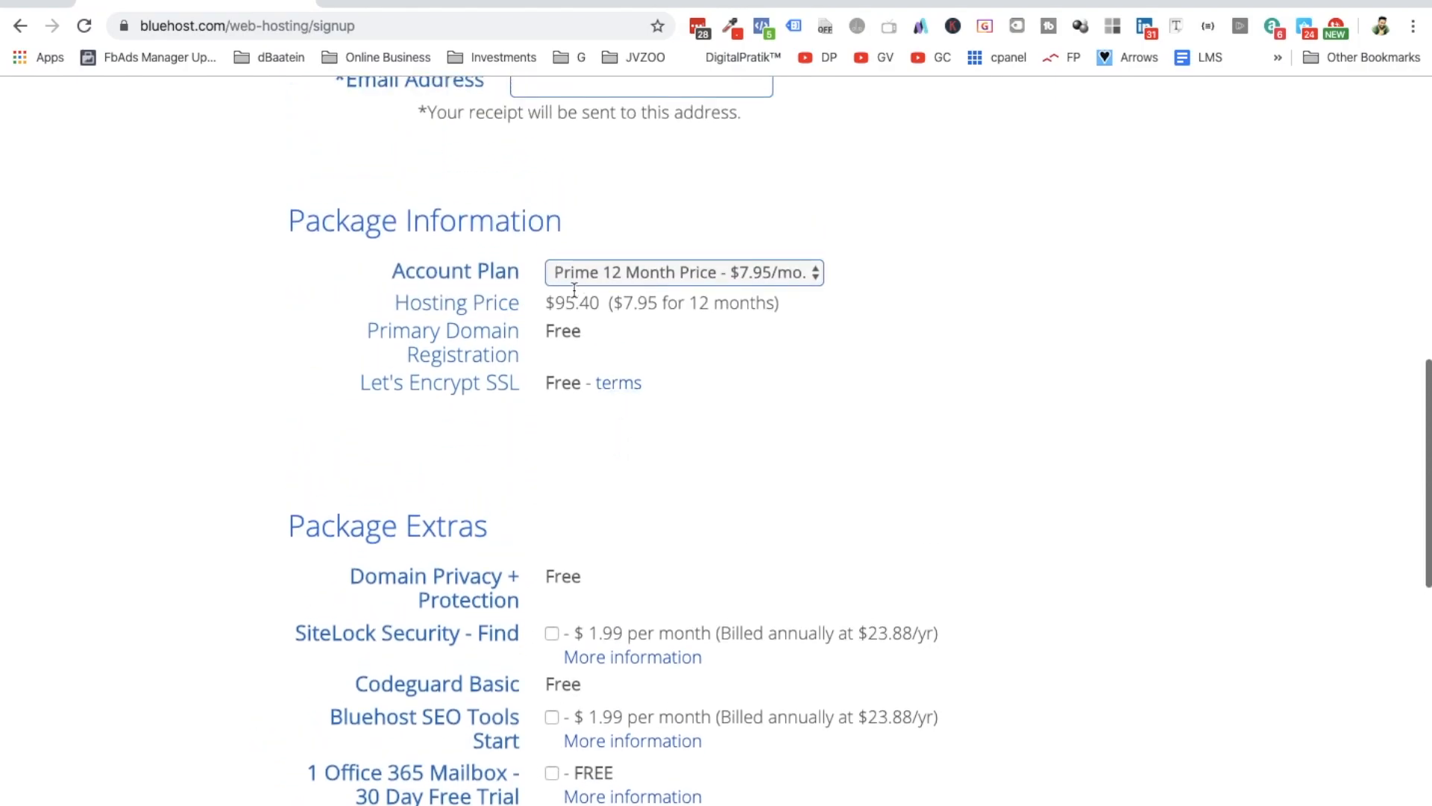
{"action": "scroll", "scroll_direction": "down", "scroll_amount": 3}
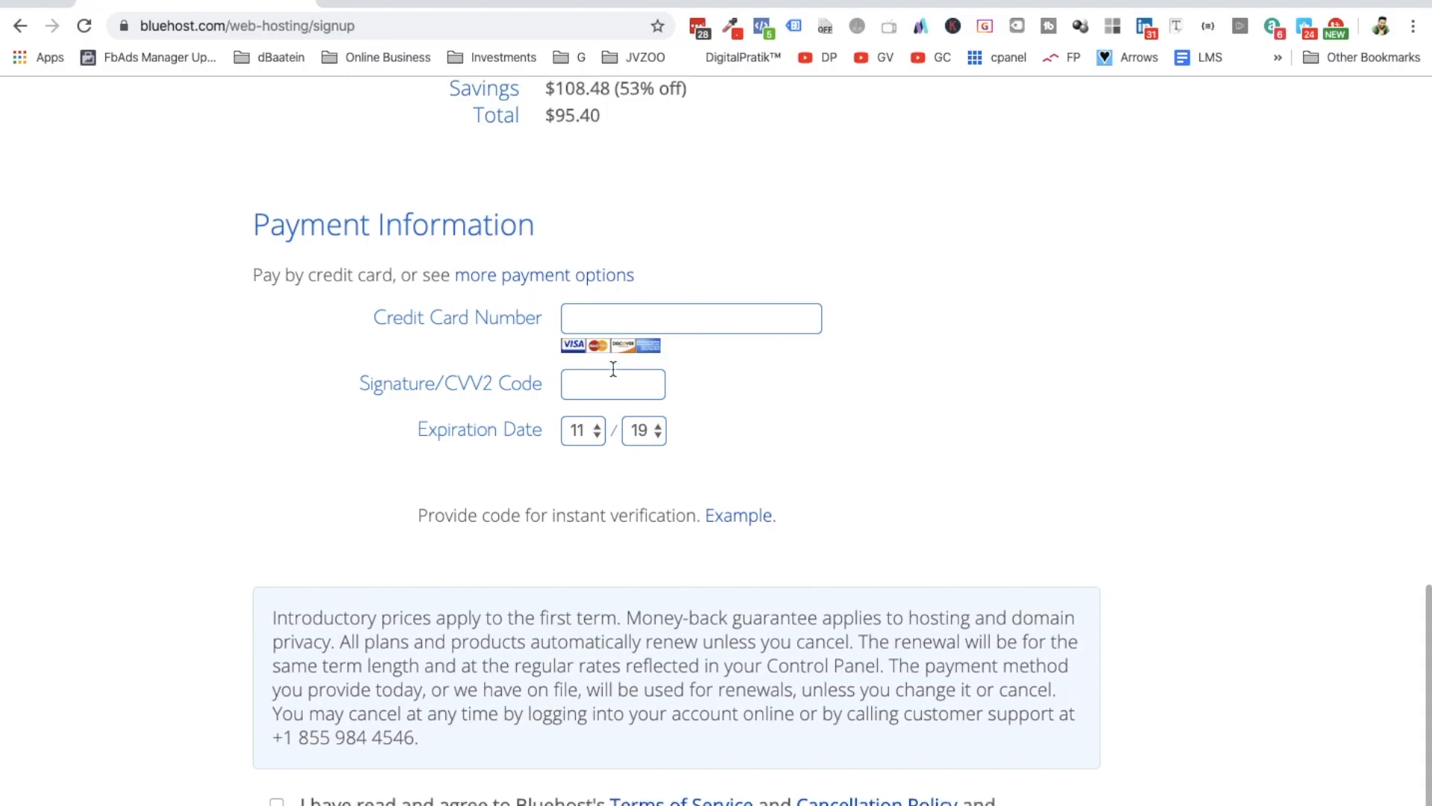
{"action": "scroll", "scroll_direction": "down", "scroll_amount": 3}
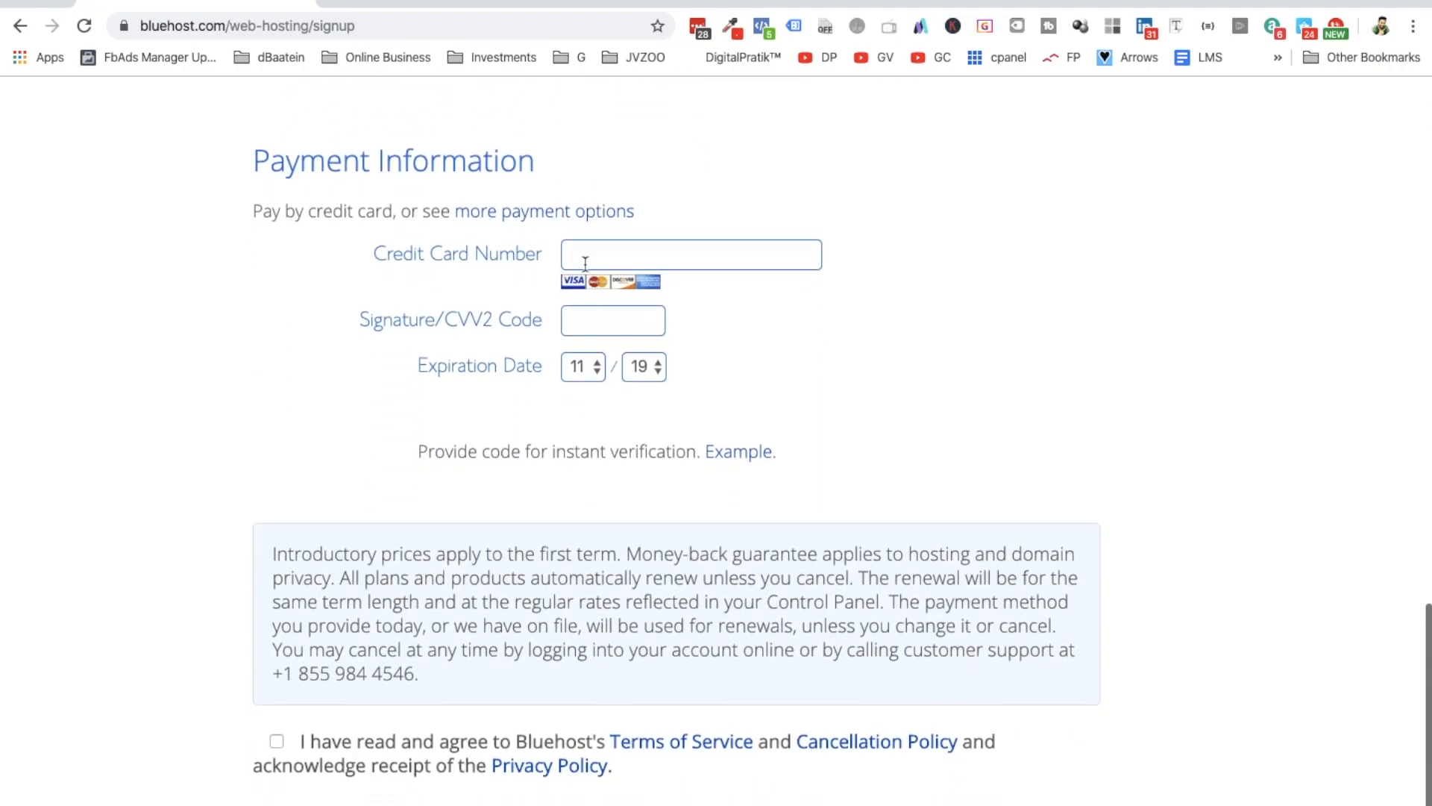
{"action": "scroll", "scroll_direction": "down", "scroll_amount": 3}
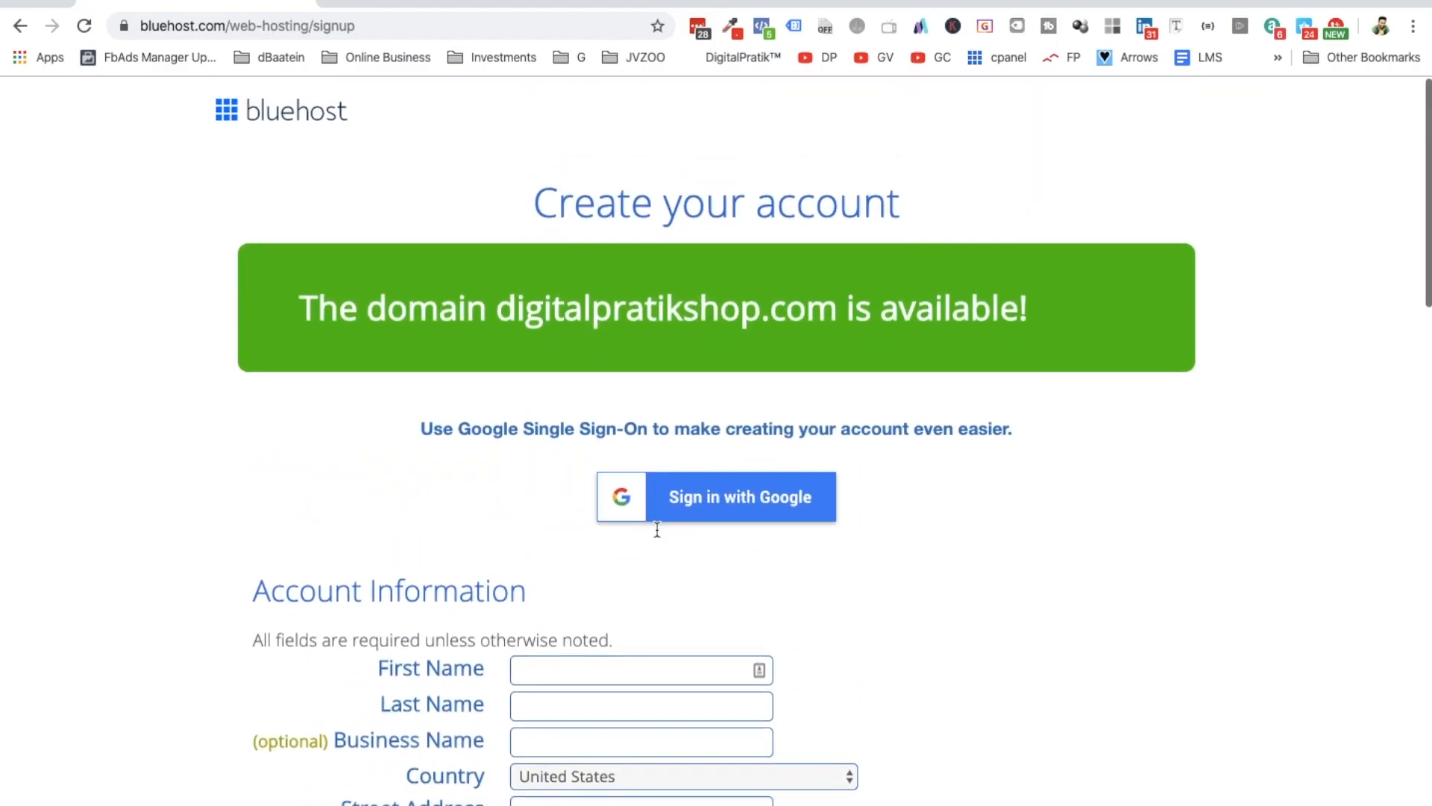
{"action": "left_click_drag", "start_coordinate": [494, 306], "coordinate": [922, 306]}
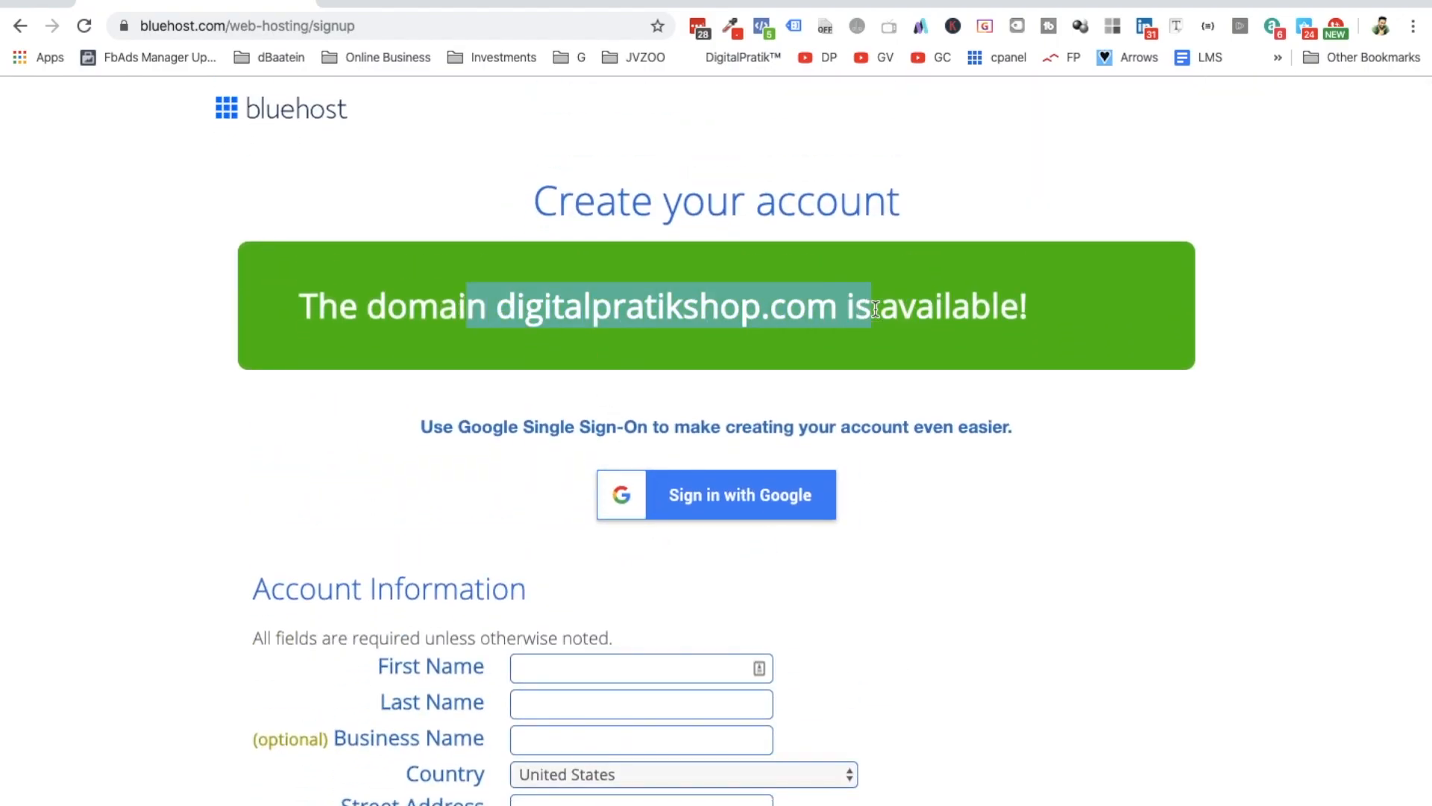
{"action": "scroll", "scroll_direction": "down", "scroll_amount": 3}
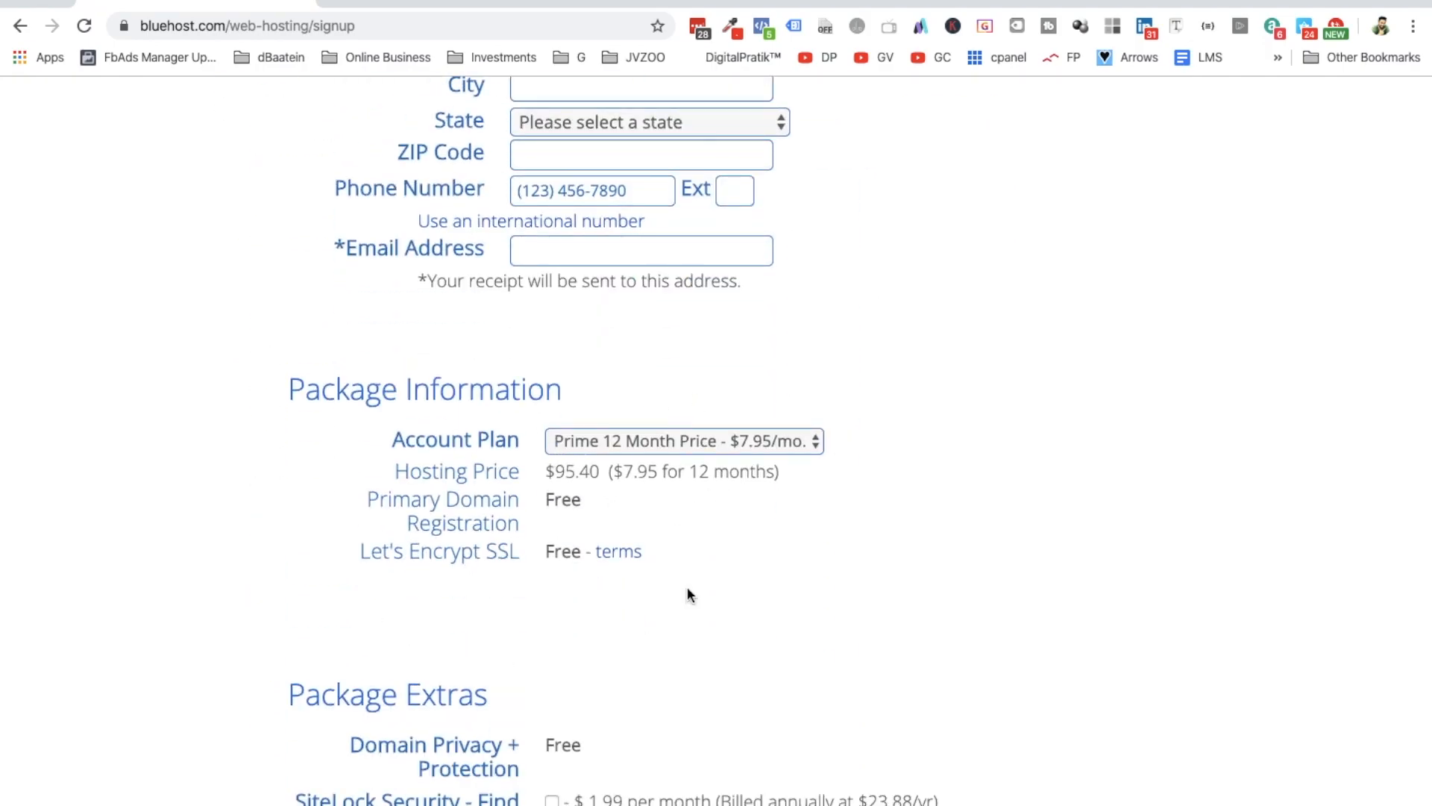
{"action": "mouse_move", "coordinate": [715, 514]}
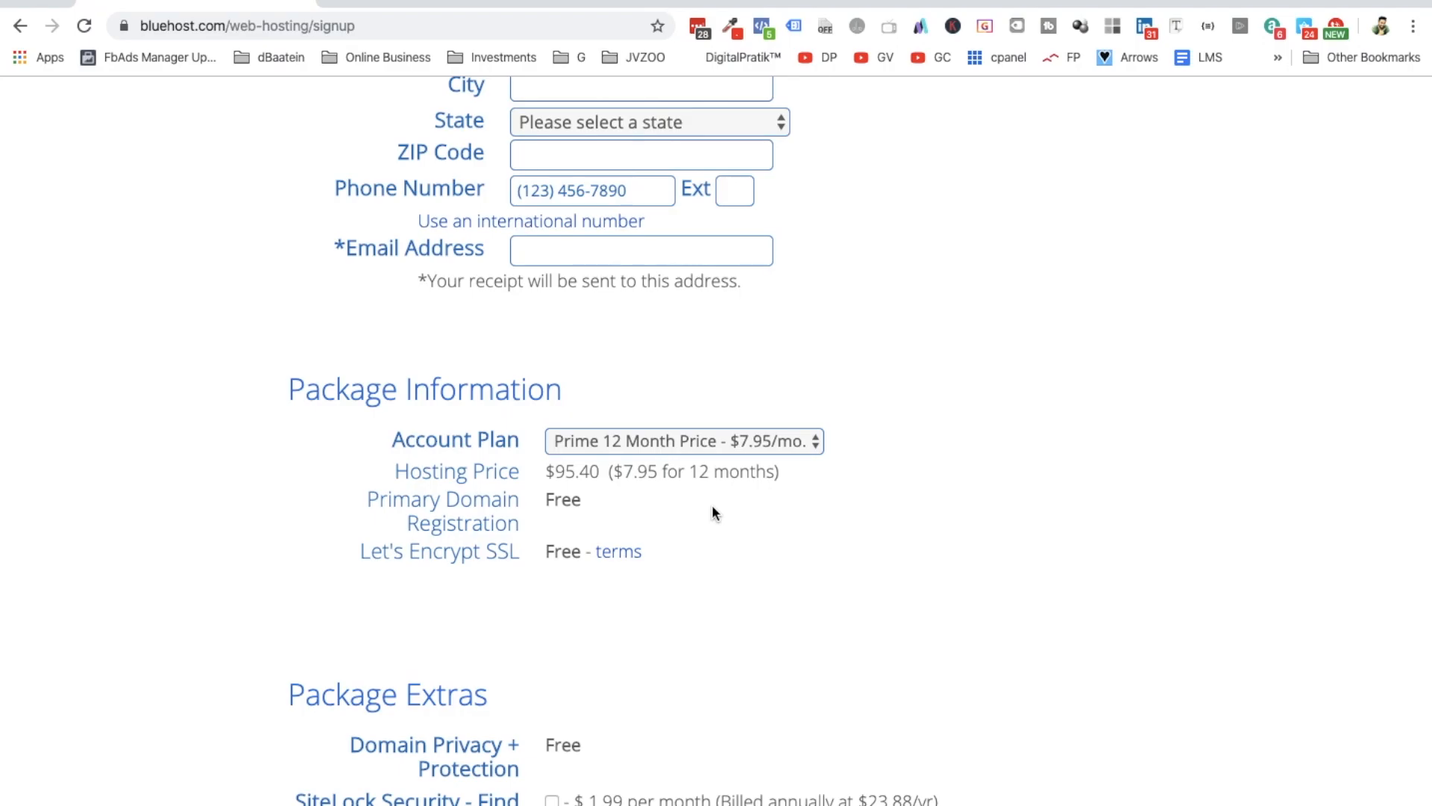
{"action": "scroll", "scroll_direction": "up", "scroll_amount": 3}
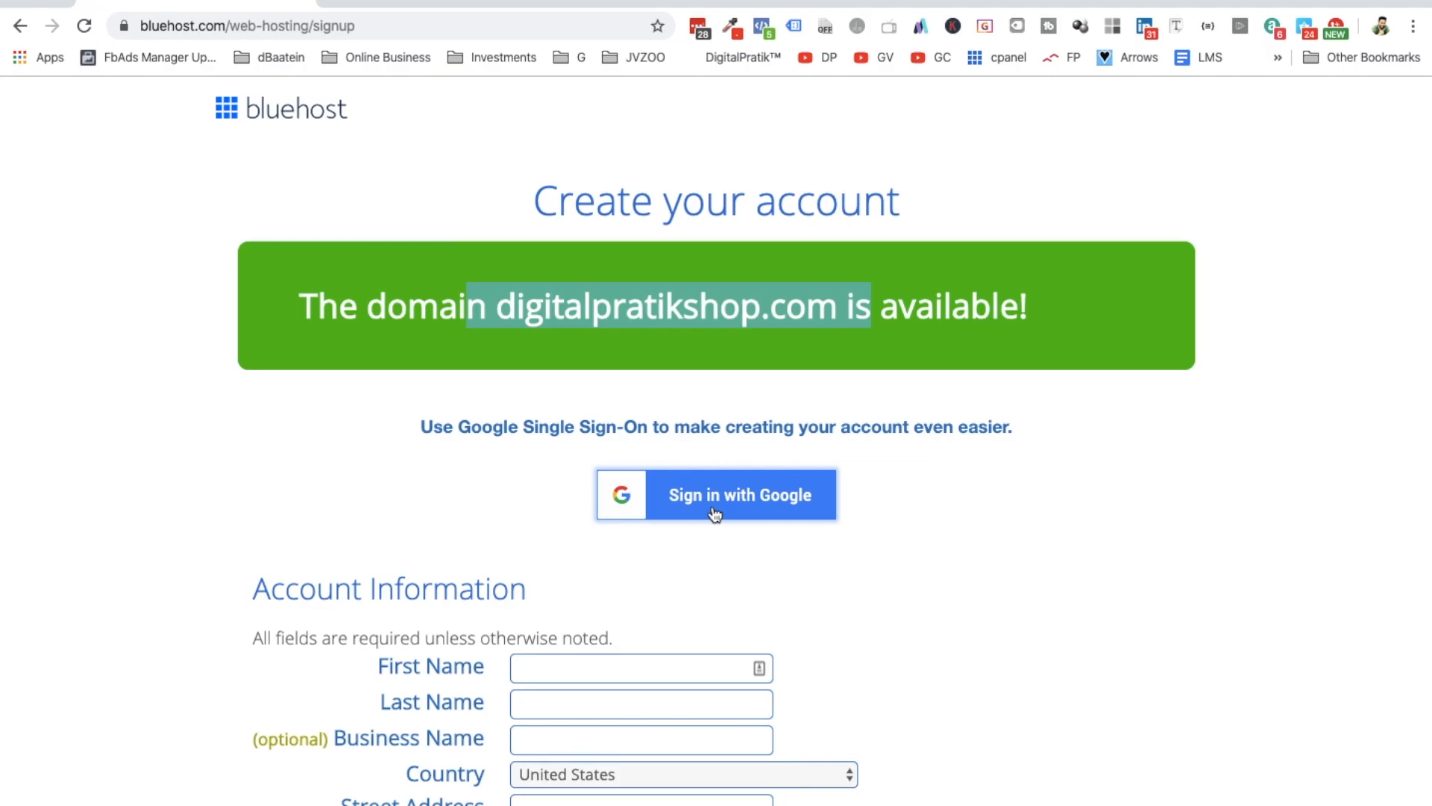
{"action": "scroll", "scroll_direction": "down", "scroll_amount": 3}
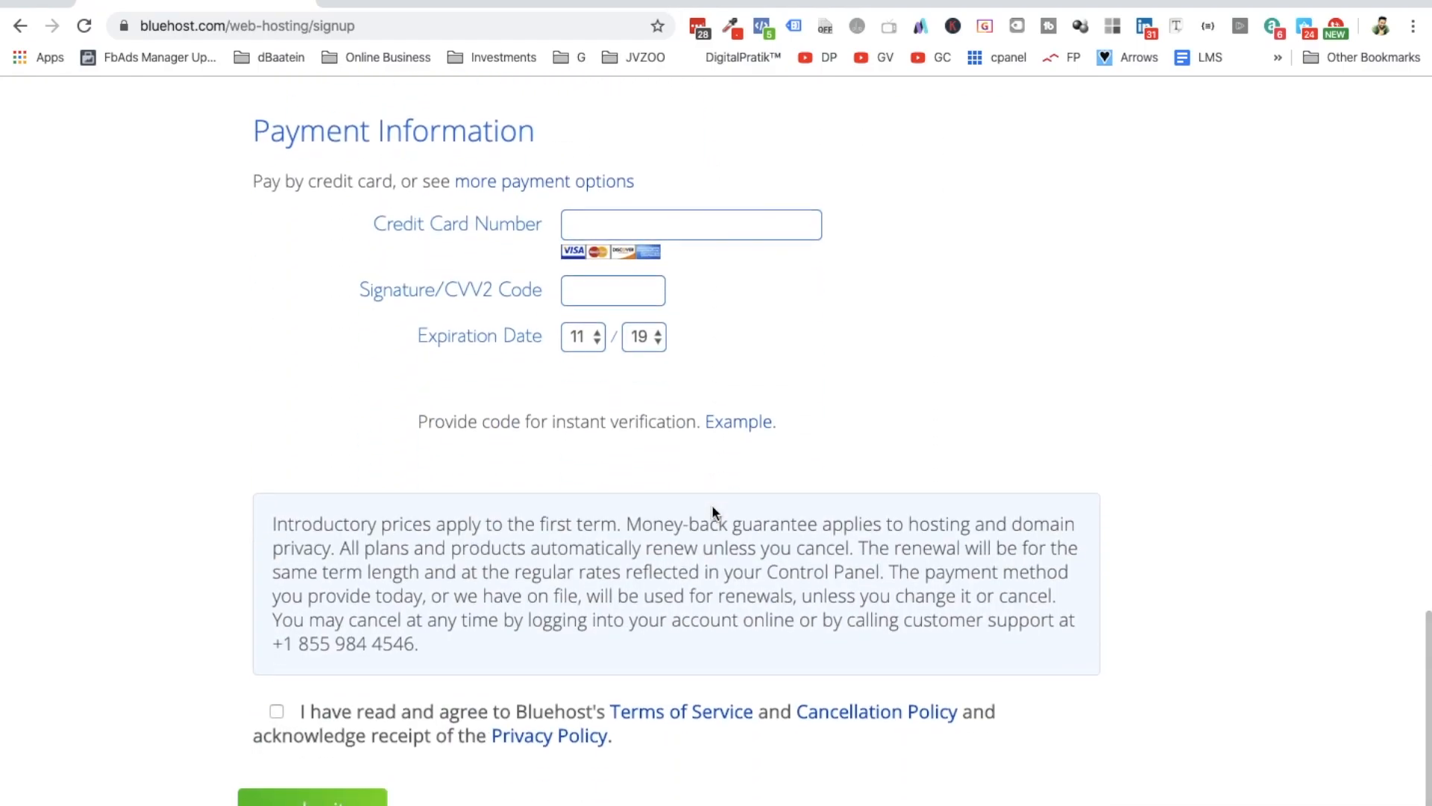